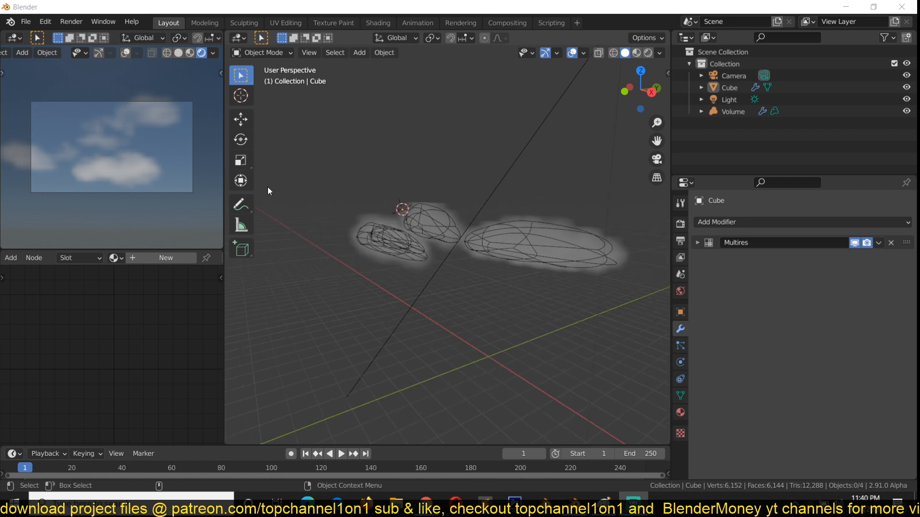
{"action": "mouse_move", "coordinate": [546, 235]}
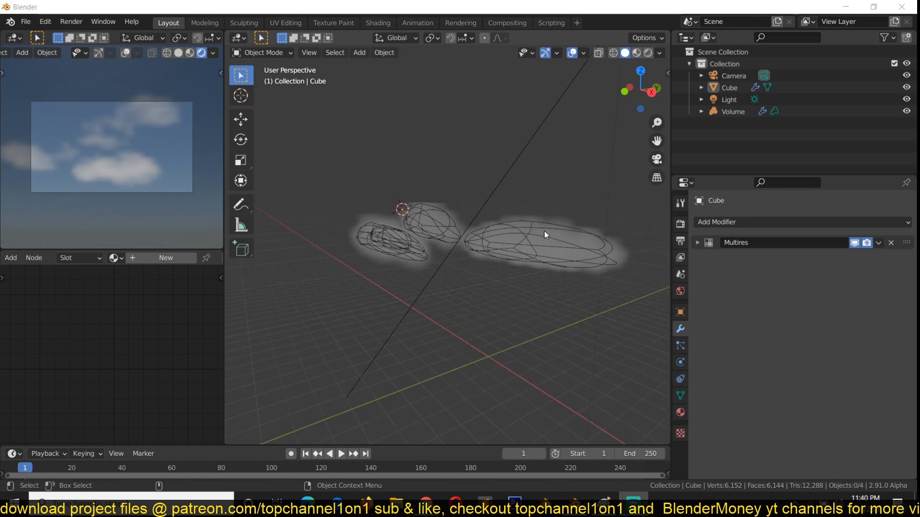
Select the cloud object and bring up the new-file template choices.
{"action": "left_click", "coordinate": [733, 111]}
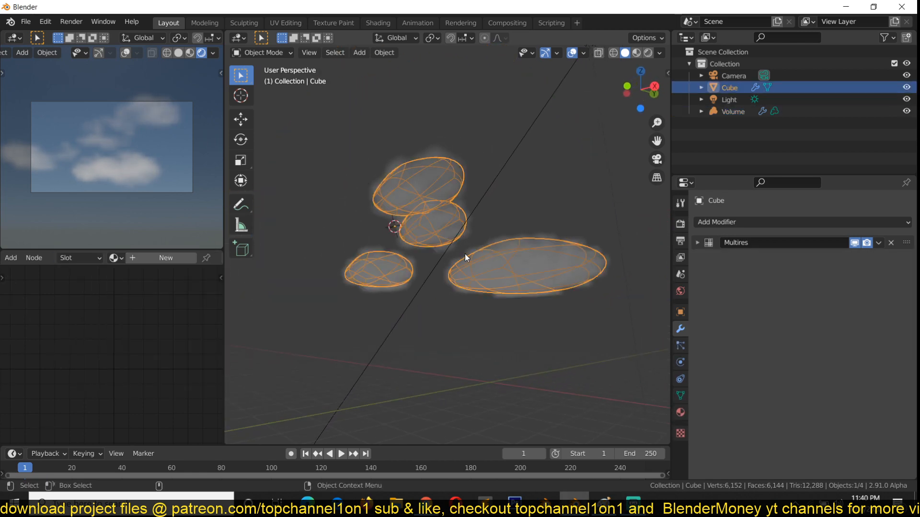
{"action": "left_click", "coordinate": [26, 22]}
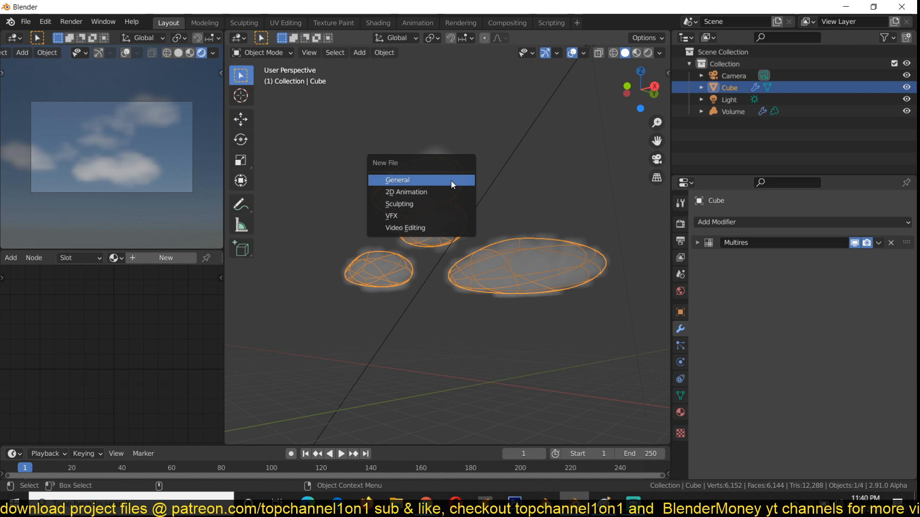
Start a General scene and give the world a Sky Texture using the Hosek / Wilkie model.
{"action": "left_click", "coordinate": [397, 180]}
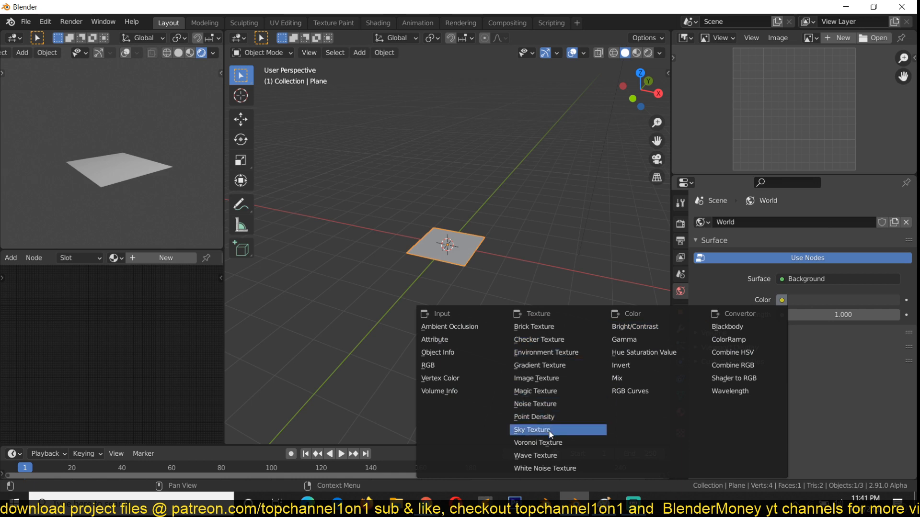
{"action": "left_click", "coordinate": [531, 429]}
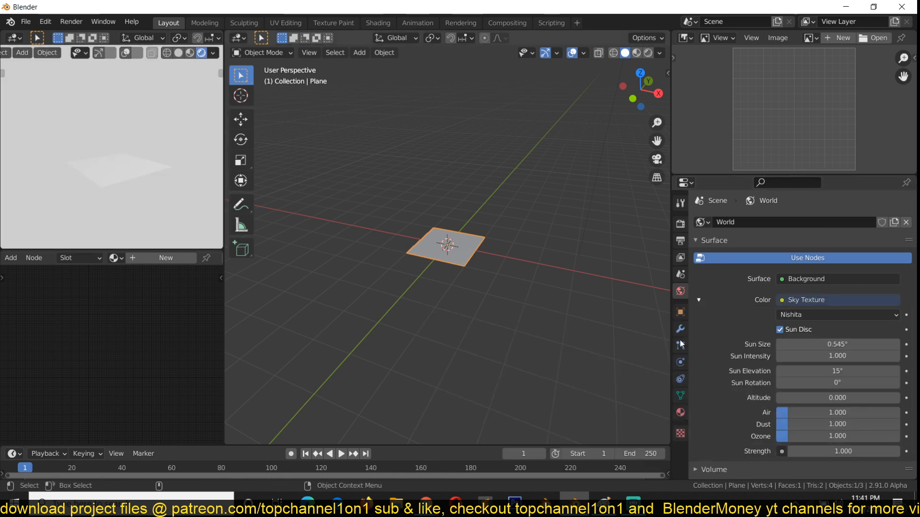
{"action": "mouse_move", "coordinate": [184, 79]}
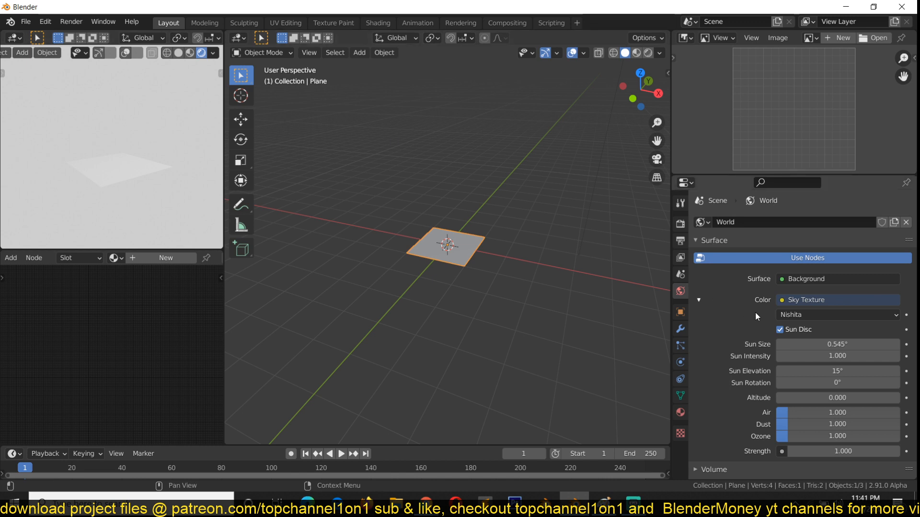
{"action": "left_click", "coordinate": [837, 316]}
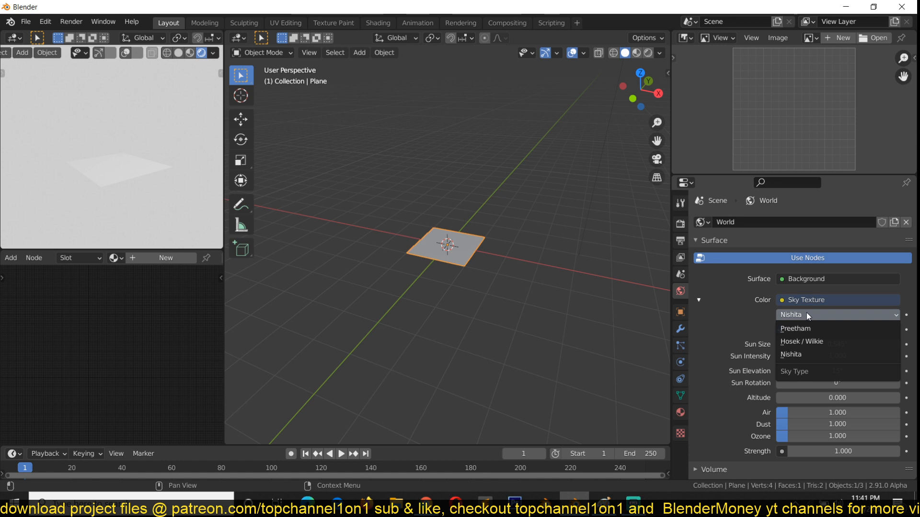
{"action": "mouse_move", "coordinate": [814, 341]}
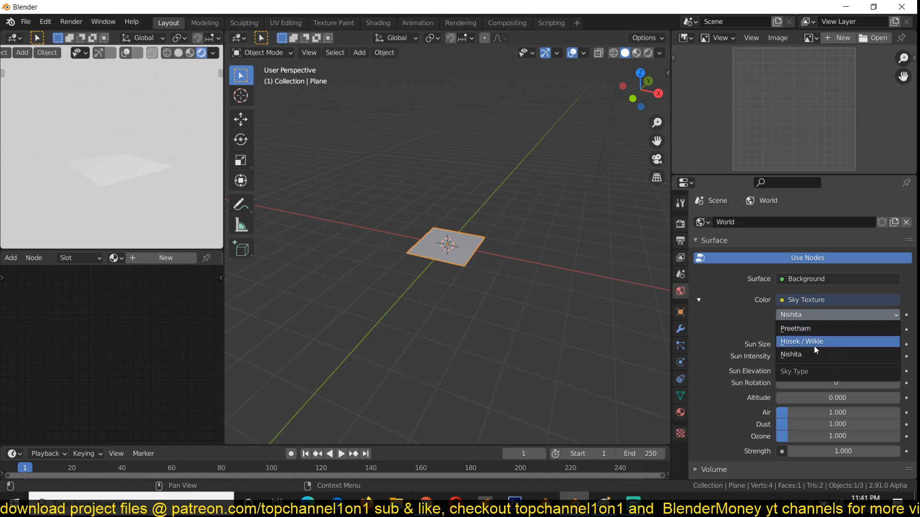
{"action": "left_click", "coordinate": [801, 341]}
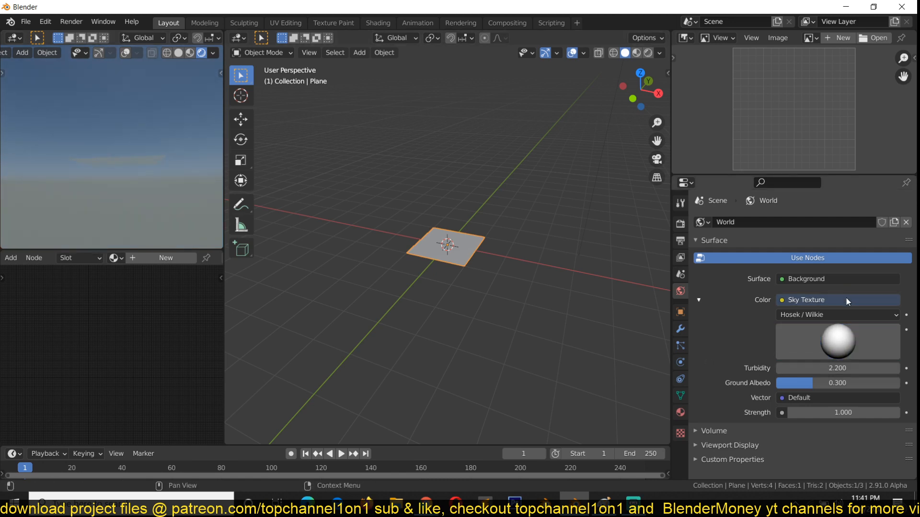
Switch the sky texture to the Preetham model.
{"action": "left_click", "coordinate": [838, 315]}
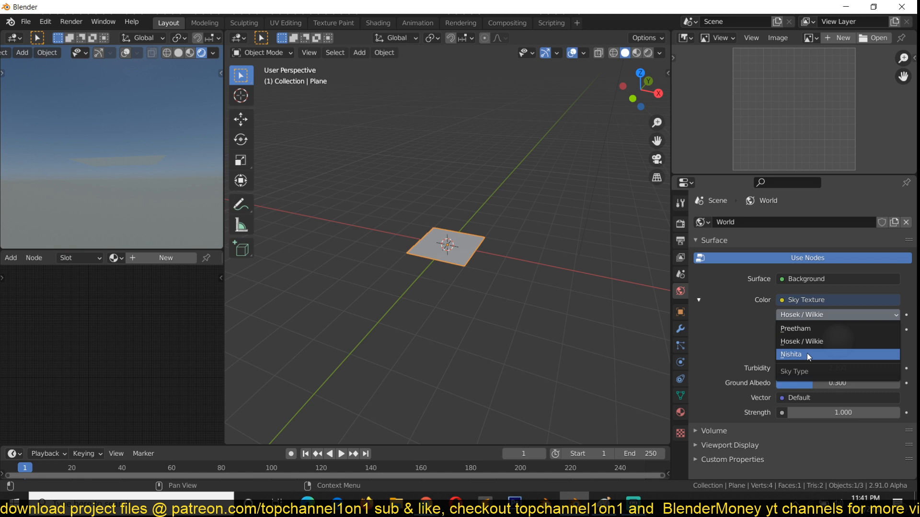
{"action": "left_click", "coordinate": [795, 328]}
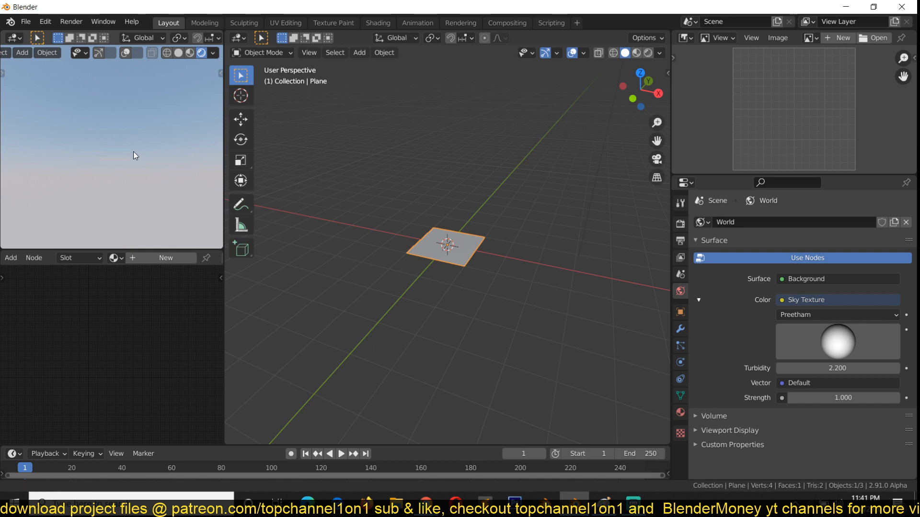
{"action": "left_click", "coordinate": [365, 198]}
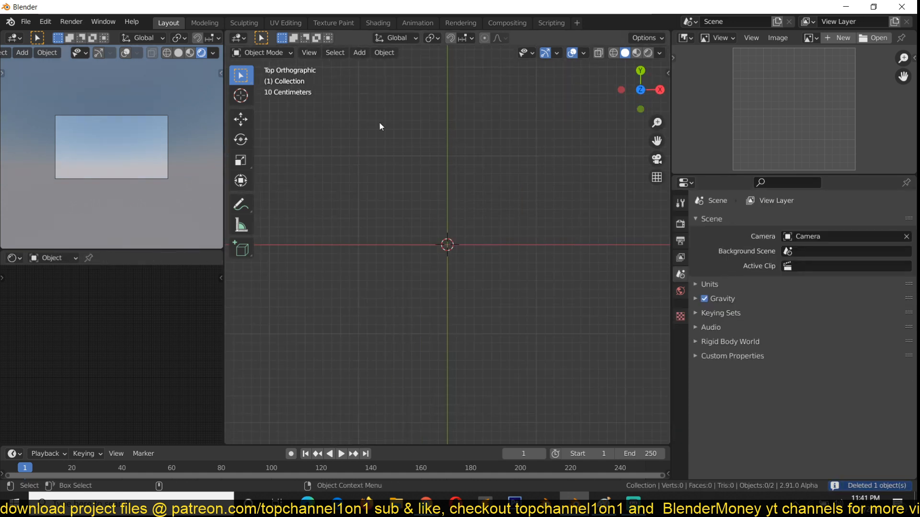
Add an empty Volume object and turn the top-right area into the Outliner.
{"action": "left_click", "coordinate": [359, 53]}
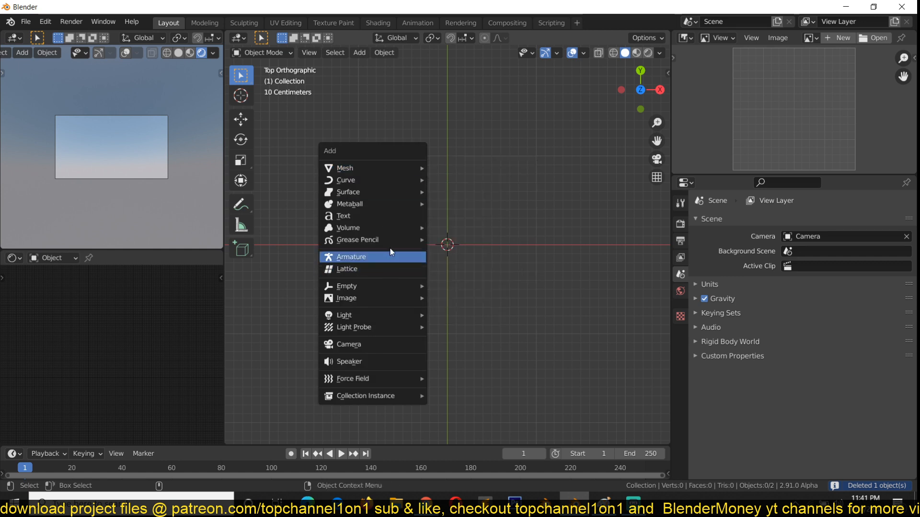
{"action": "mouse_move", "coordinate": [348, 228]}
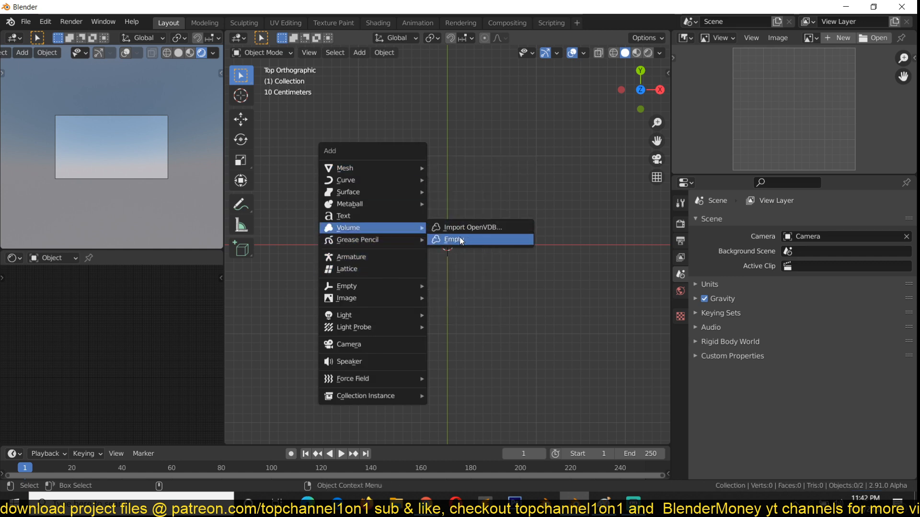
{"action": "left_click", "coordinate": [453, 240]}
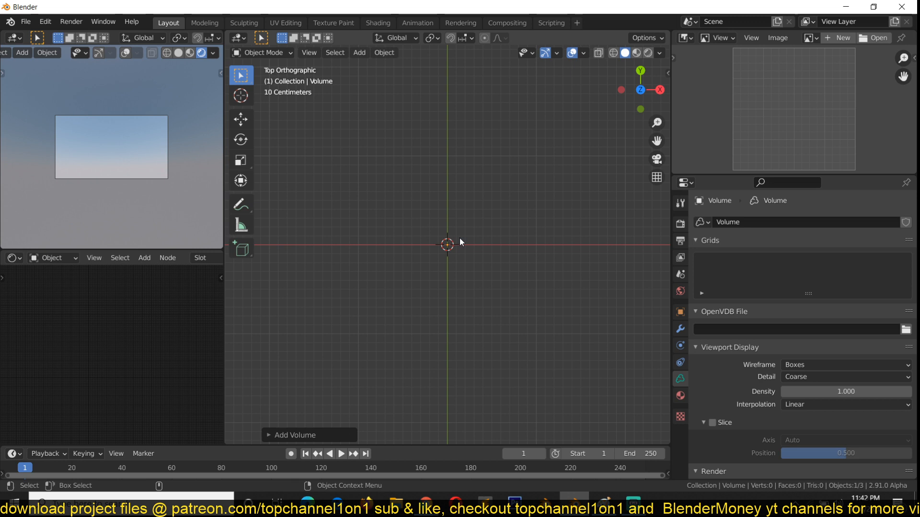
{"action": "left_click_drag", "start_coordinate": [461, 242], "coordinate": [414, 187]}
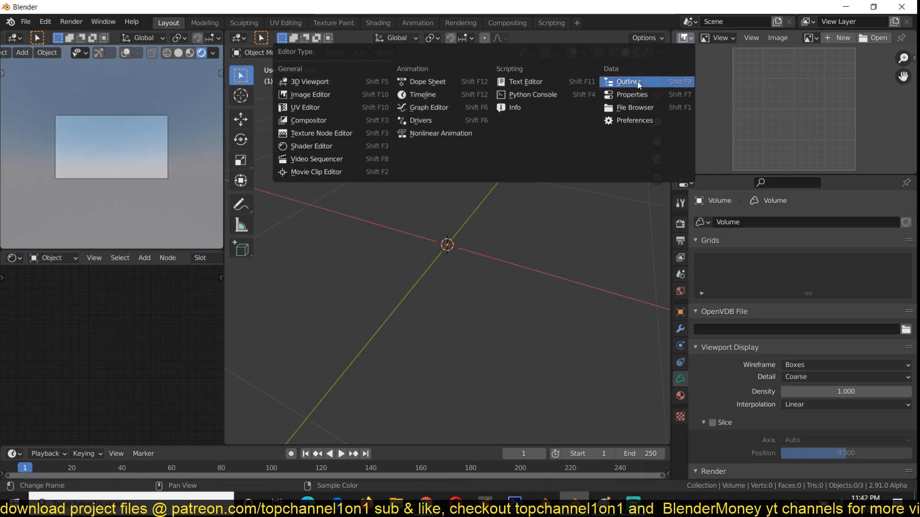
{"action": "left_click", "coordinate": [628, 82]}
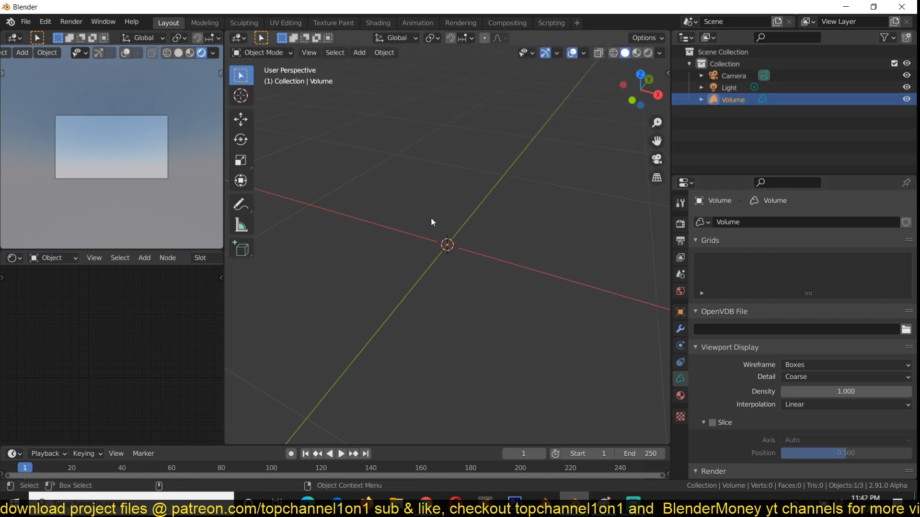
Add a Suzanne monkey mesh, feed it into the Volume's Mesh to Volume modifier, and hide Suzanne.
{"action": "left_click", "coordinate": [359, 52]}
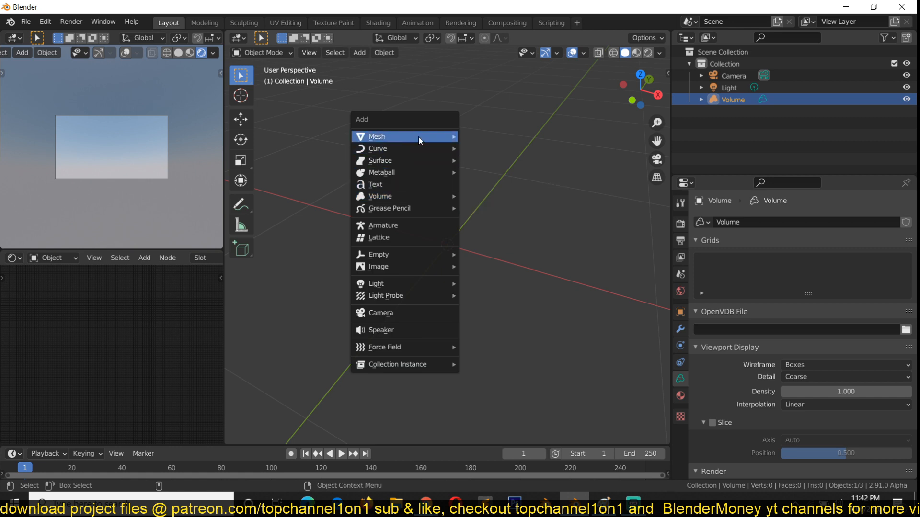
{"action": "left_click", "coordinate": [376, 136]}
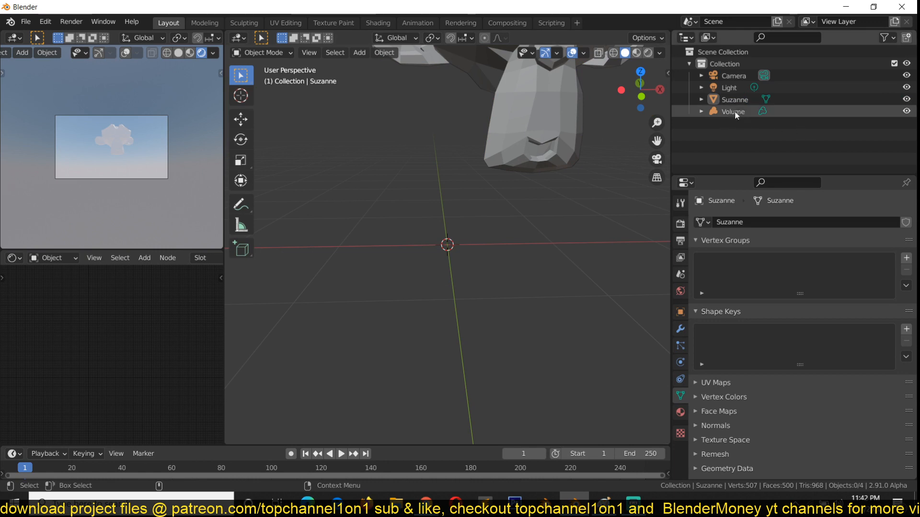
{"action": "left_click", "coordinate": [732, 111]}
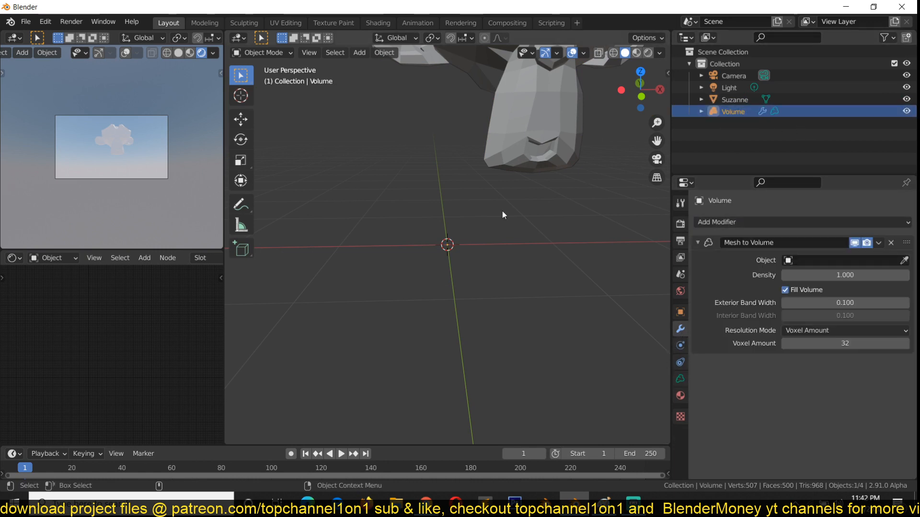
{"action": "left_click", "coordinate": [815, 260]}
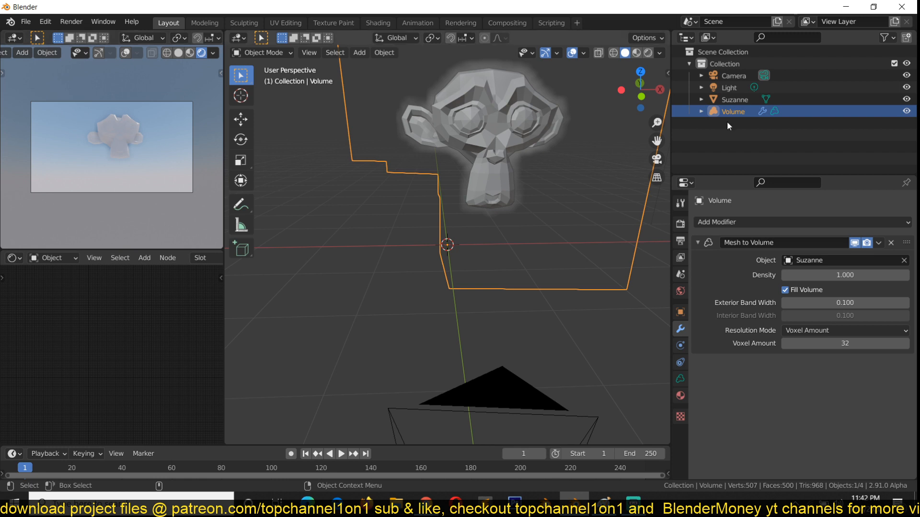
{"action": "left_click", "coordinate": [733, 98]}
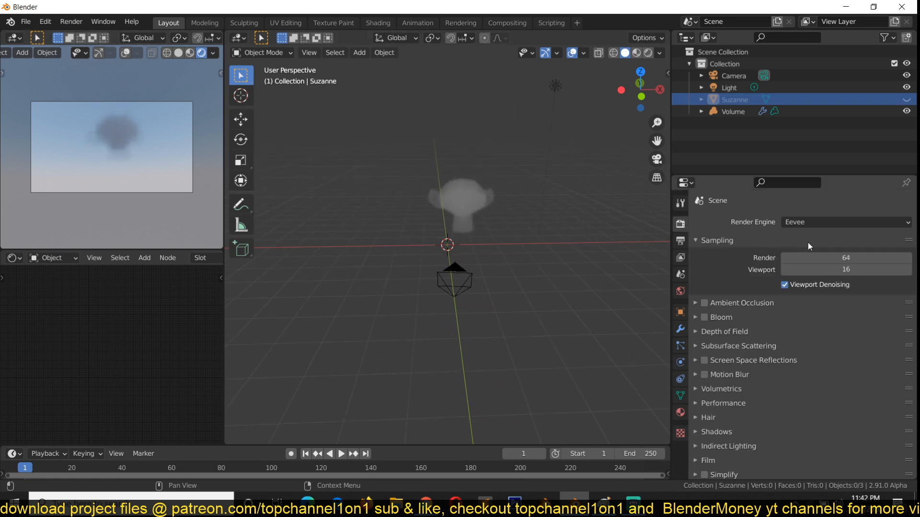
Toggle the render engine back to Eevee, reposition the light beside the cloud, and select the volume.
{"action": "left_click", "coordinate": [845, 221]}
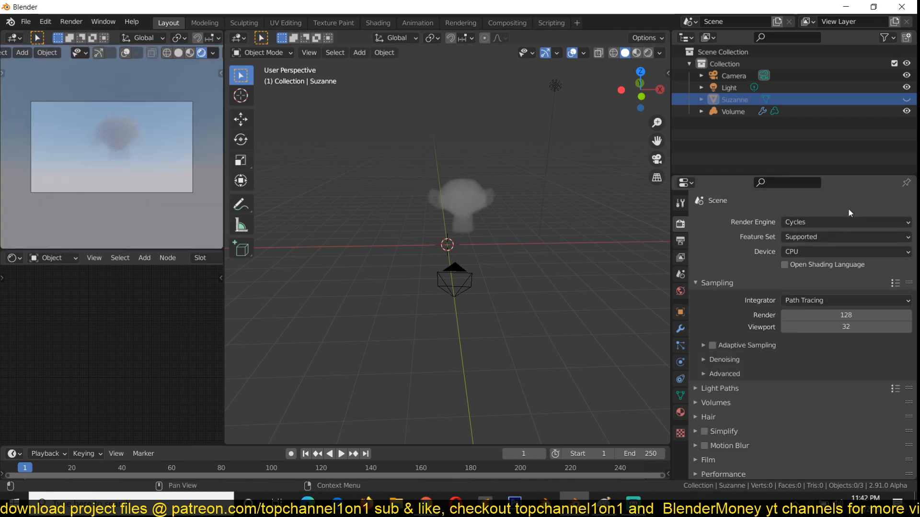
{"action": "left_click", "coordinate": [845, 222]}
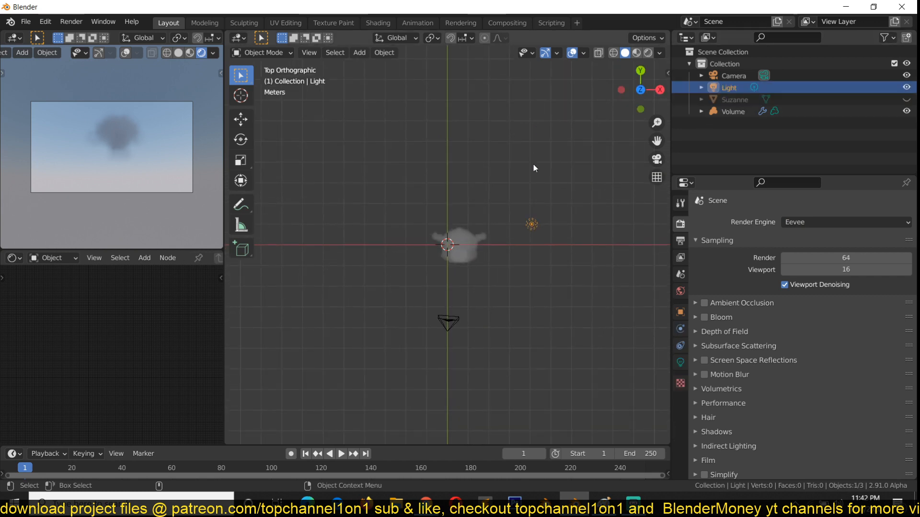
{"action": "left_click_drag", "start_coordinate": [531, 223], "coordinate": [567, 284]}
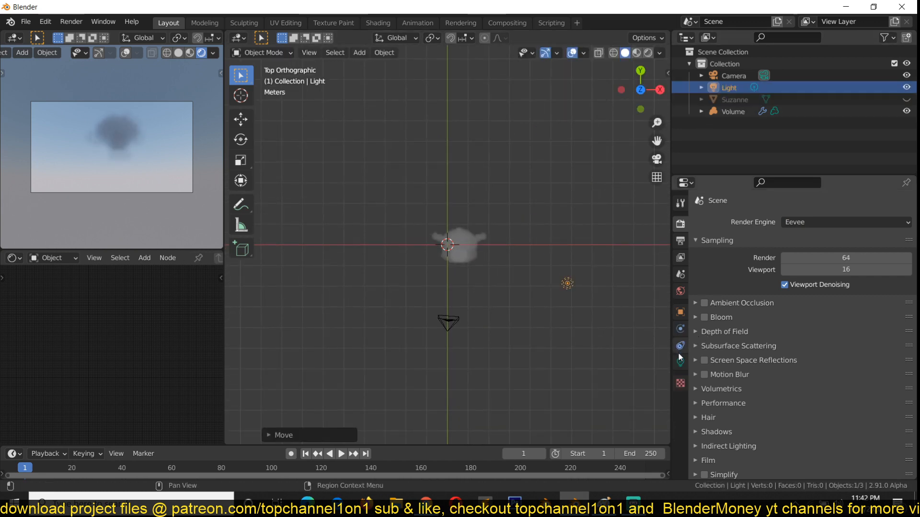
{"action": "left_click", "coordinate": [679, 362]}
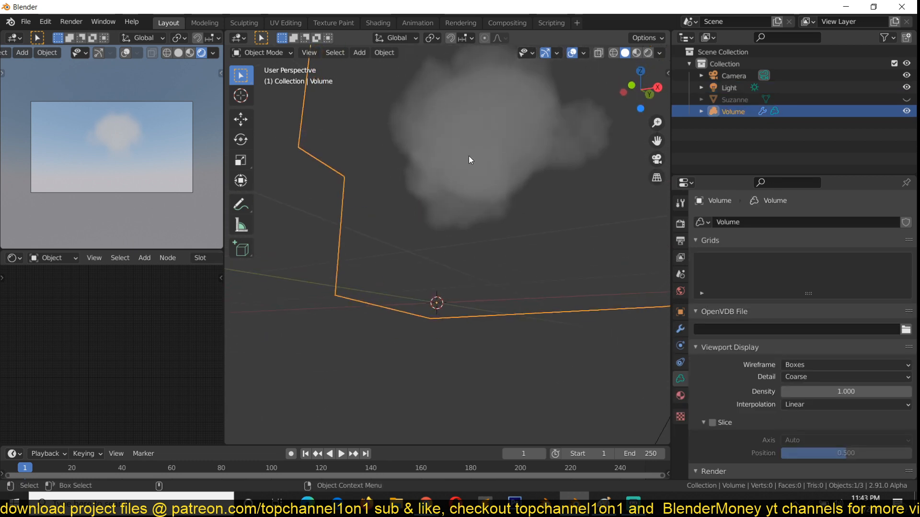
{"action": "left_click_drag", "start_coordinate": [470, 160], "coordinate": [486, 149]}
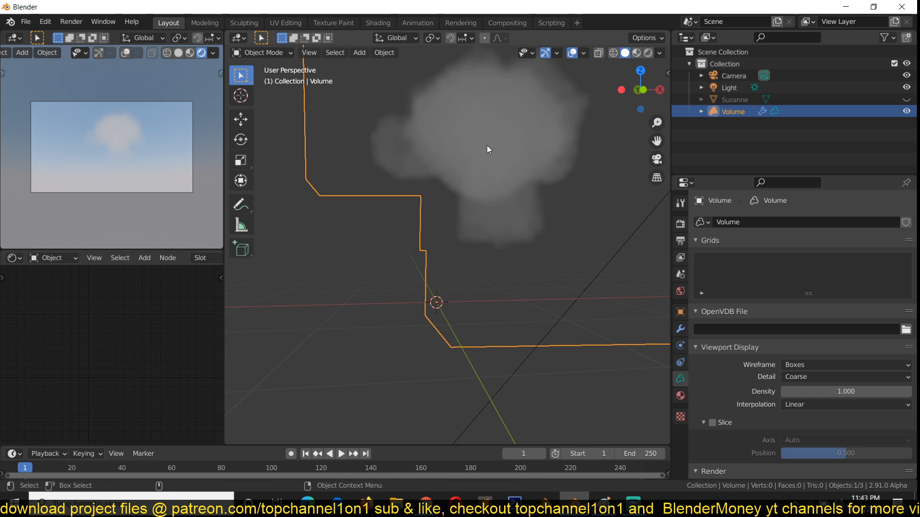
{"action": "mouse_move", "coordinate": [484, 148]}
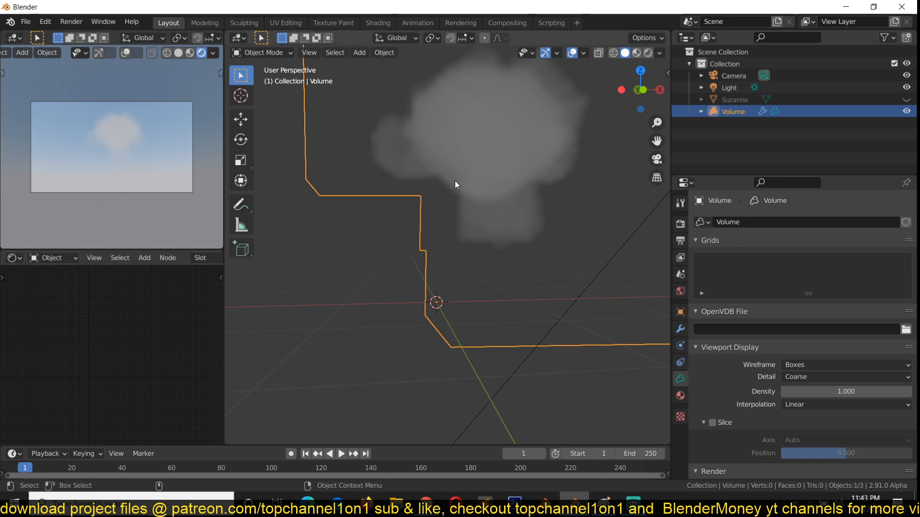
{"action": "mouse_move", "coordinate": [466, 180]}
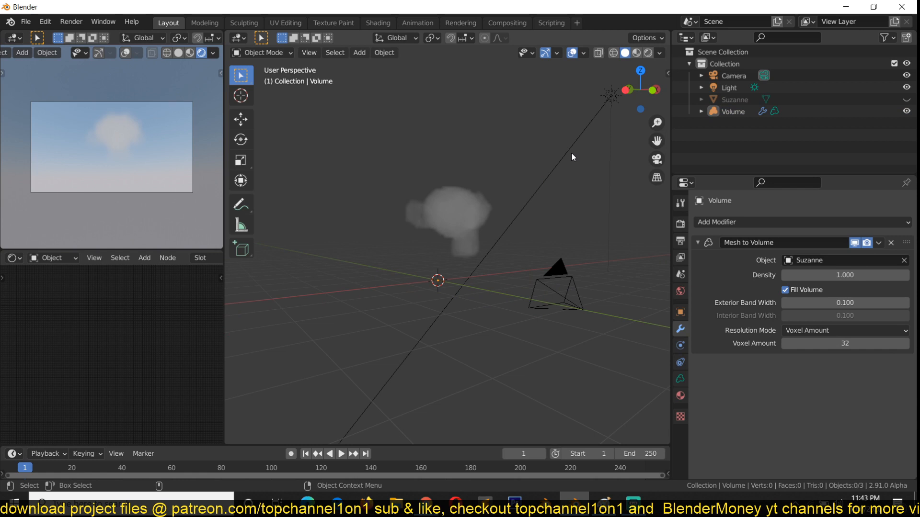
Enable Volumetric Shadows in Eevee and raise the sun's strength to 30.
{"action": "left_click", "coordinate": [729, 87]}
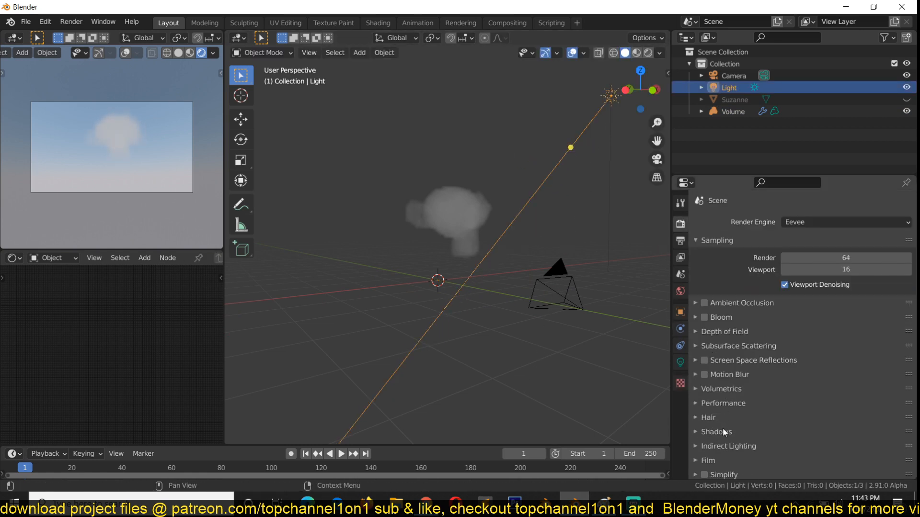
{"action": "left_click", "coordinate": [720, 389]}
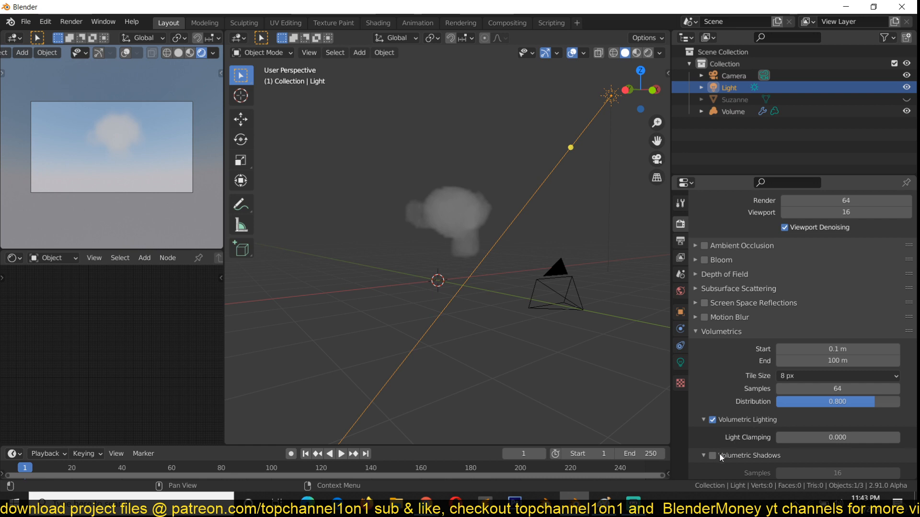
{"action": "left_click", "coordinate": [712, 456]}
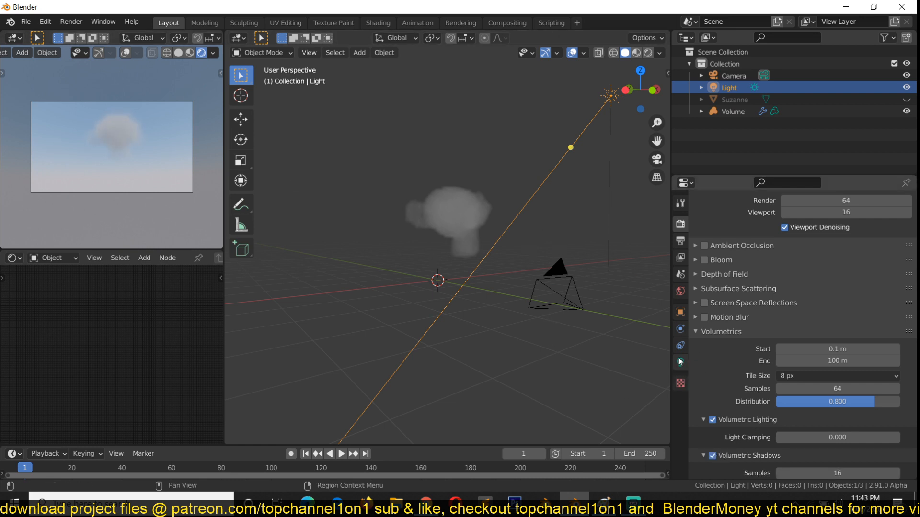
{"action": "left_click", "coordinate": [679, 361]}
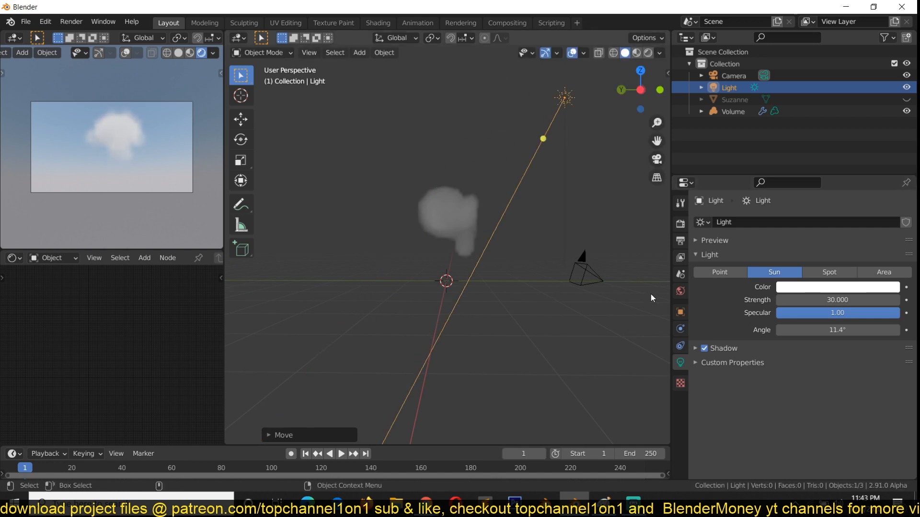
{"action": "left_click", "coordinate": [732, 111]}
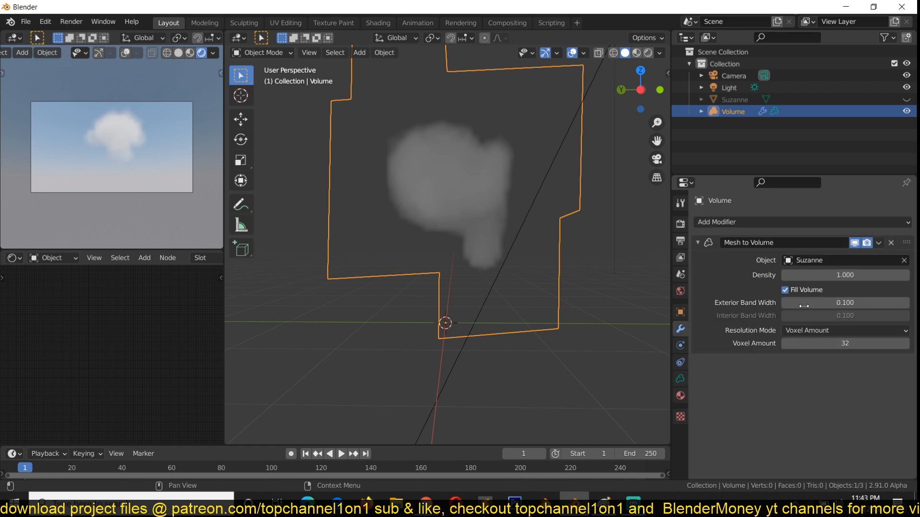
{"action": "mouse_move", "coordinate": [790, 257]}
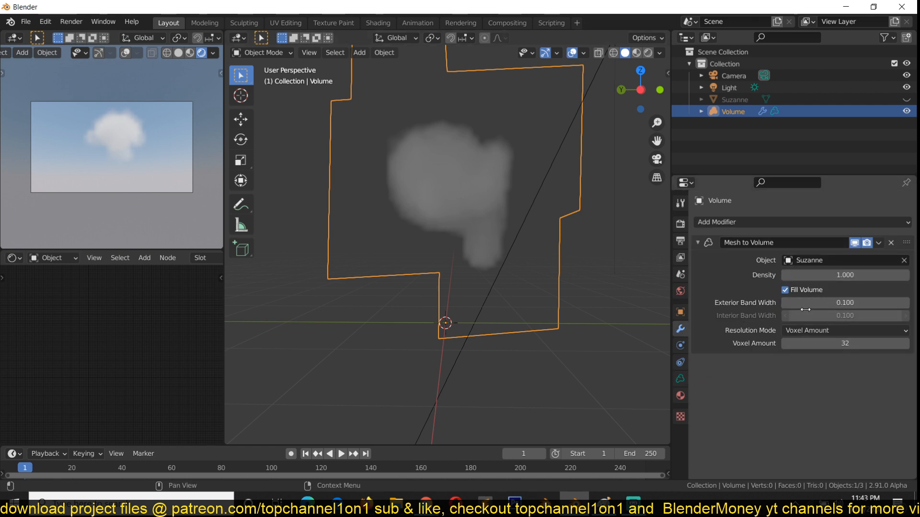
{"action": "left_click", "coordinate": [784, 290]}
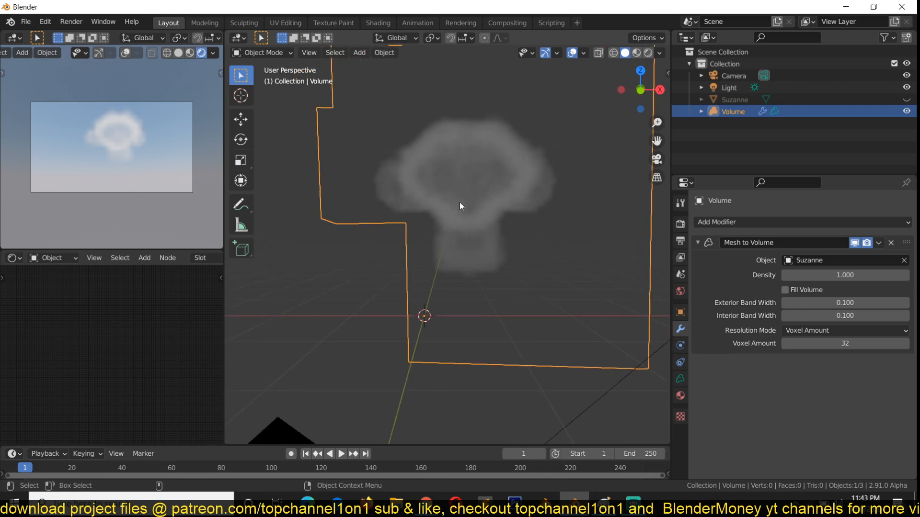
{"action": "left_click_drag", "start_coordinate": [461, 205], "coordinate": [550, 207]}
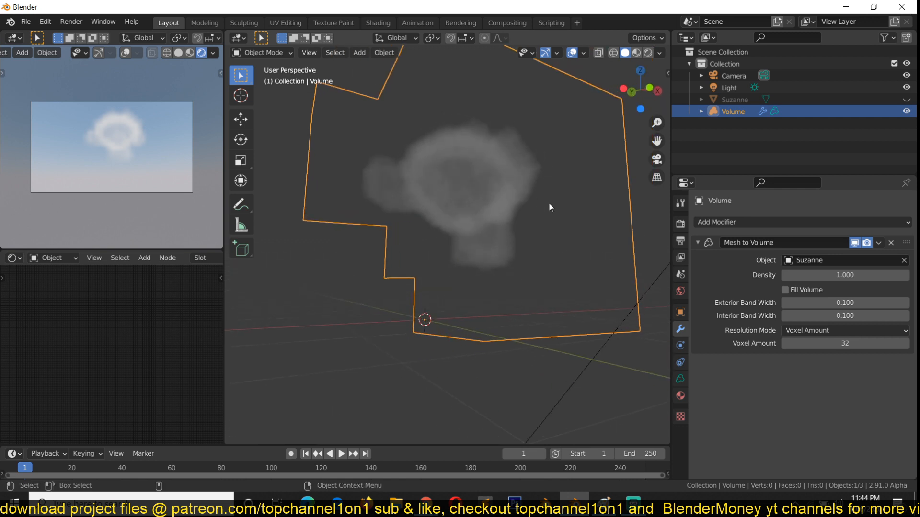
{"action": "left_click", "coordinate": [785, 290]}
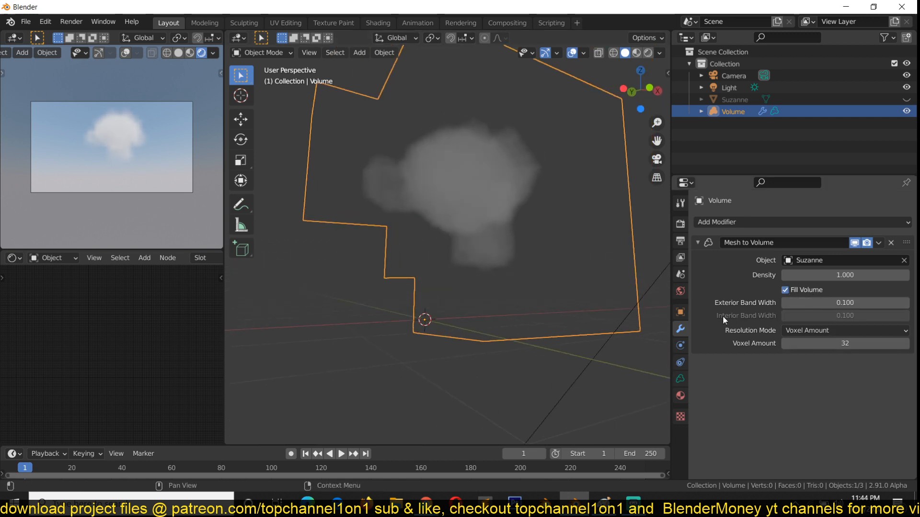
{"action": "mouse_move", "coordinate": [762, 336]}
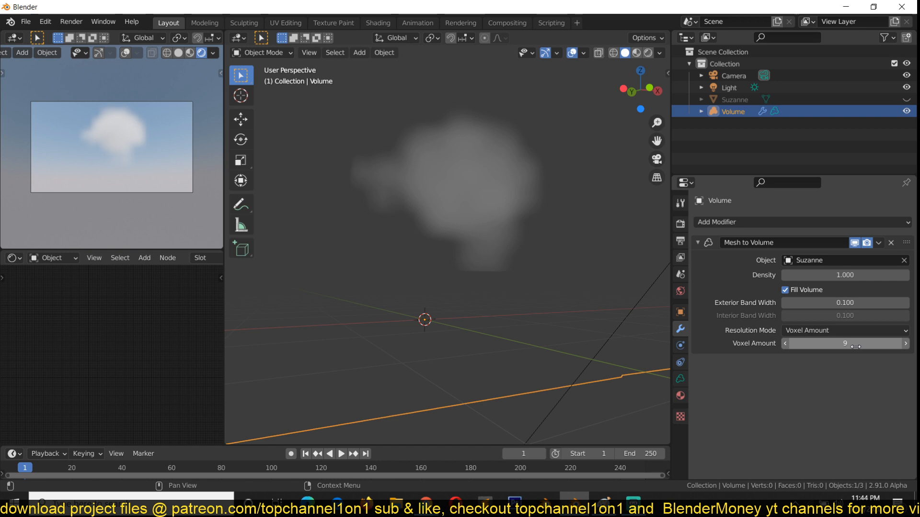
Raise the Mesh to Volume voxel amount to 125 for a finer cloud shape.
{"action": "left_click_drag", "start_coordinate": [845, 343], "coordinate": [874, 343]}
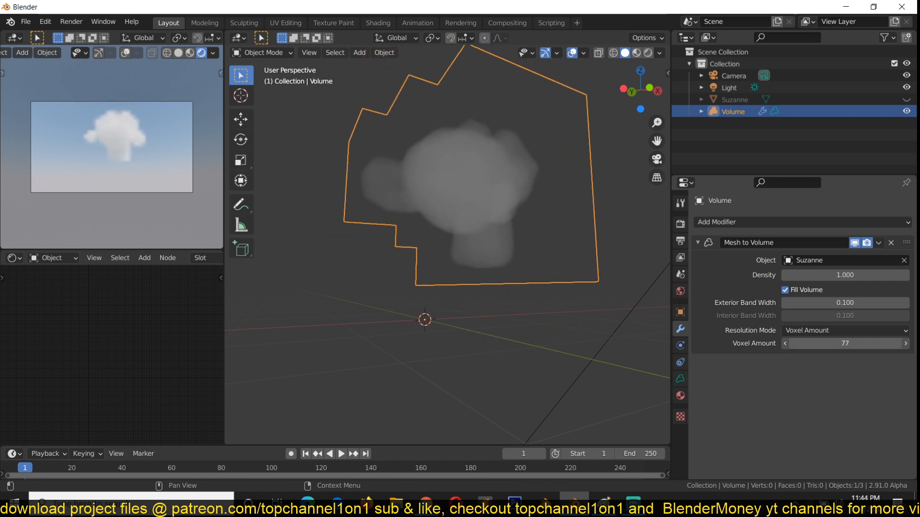
{"action": "left_click_drag", "start_coordinate": [821, 343], "coordinate": [836, 343]}
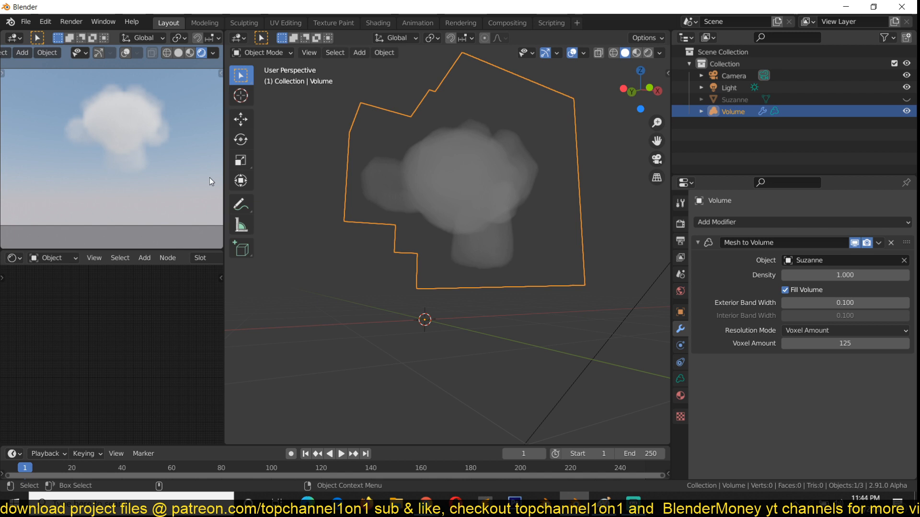
{"action": "mouse_move", "coordinate": [391, 225]}
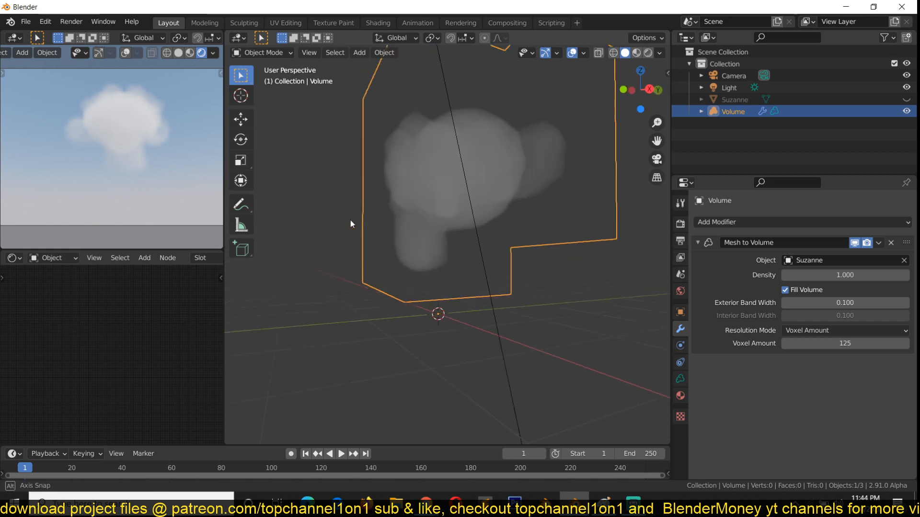
{"action": "left_click_drag", "start_coordinate": [351, 224], "coordinate": [453, 286]}
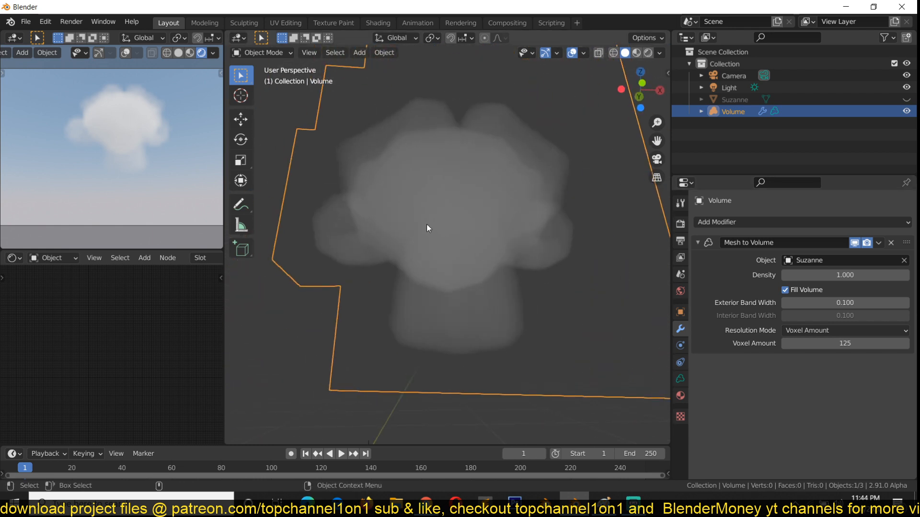
{"action": "left_click_drag", "start_coordinate": [427, 228], "coordinate": [558, 263]}
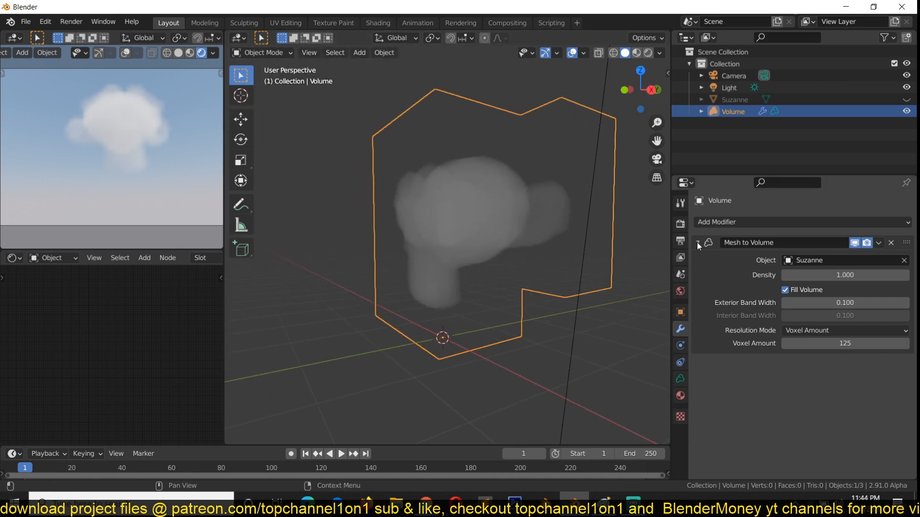
Select the Suzanne mesh so it can be deleted.
{"action": "left_click", "coordinate": [697, 243]}
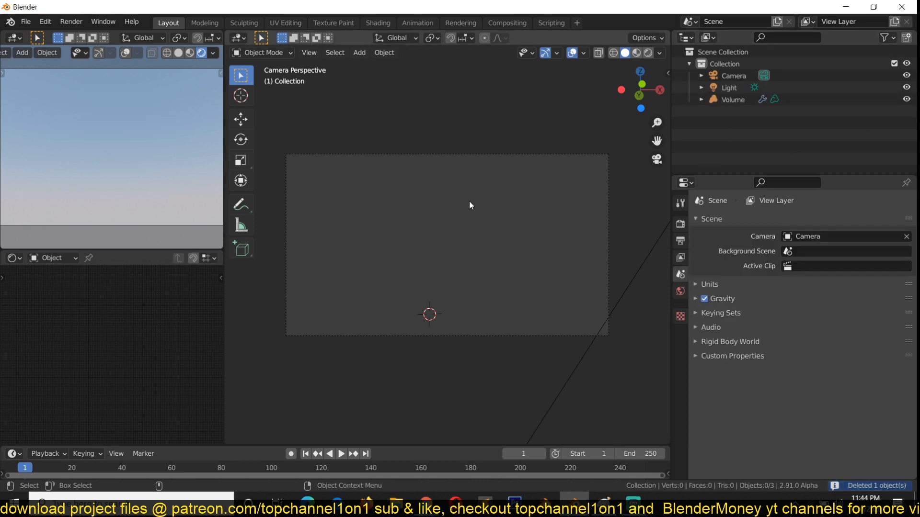
{"action": "mouse_move", "coordinate": [583, 203]}
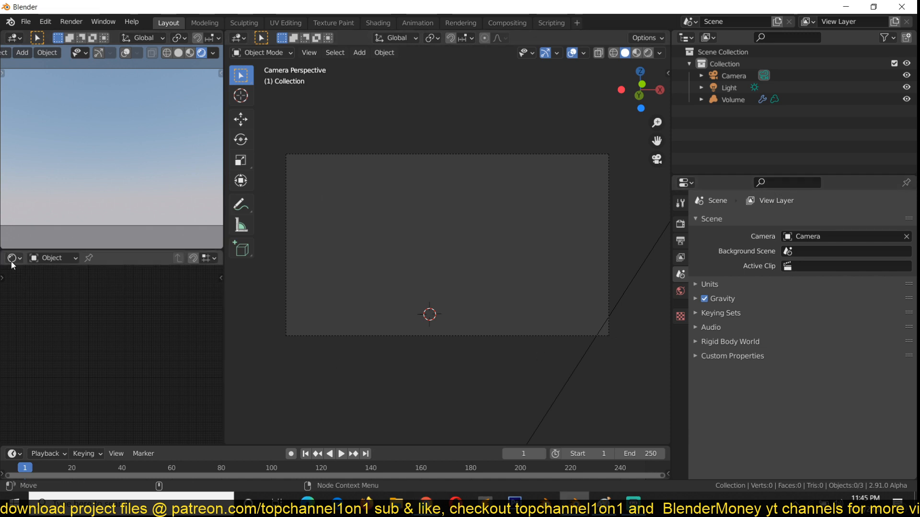
Change the editor types so the top-right area shows the download.jpg sky reference image.
{"action": "left_click", "coordinate": [10, 258]}
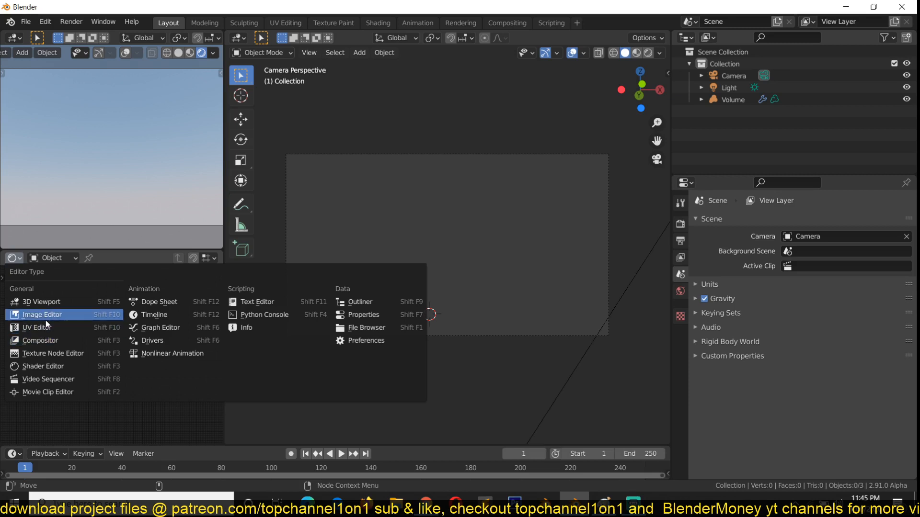
{"action": "mouse_move", "coordinate": [461, 229]}
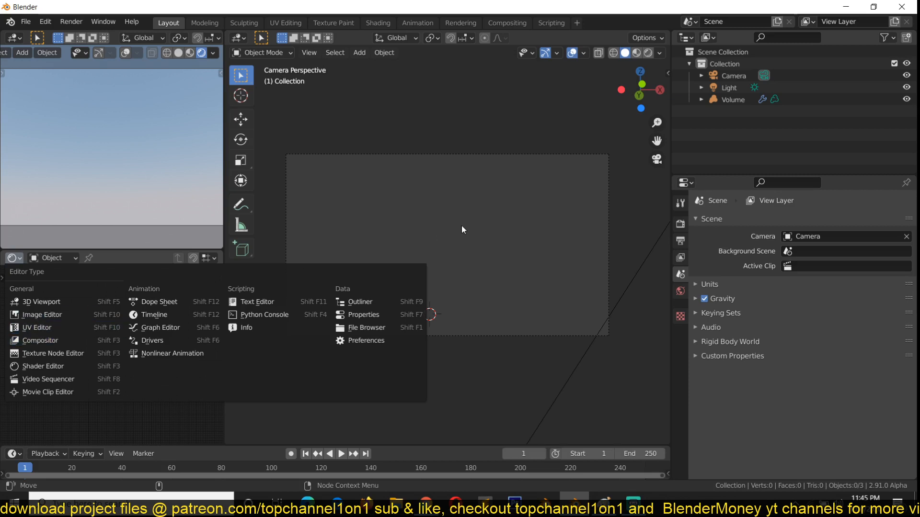
{"action": "left_click", "coordinate": [462, 229]}
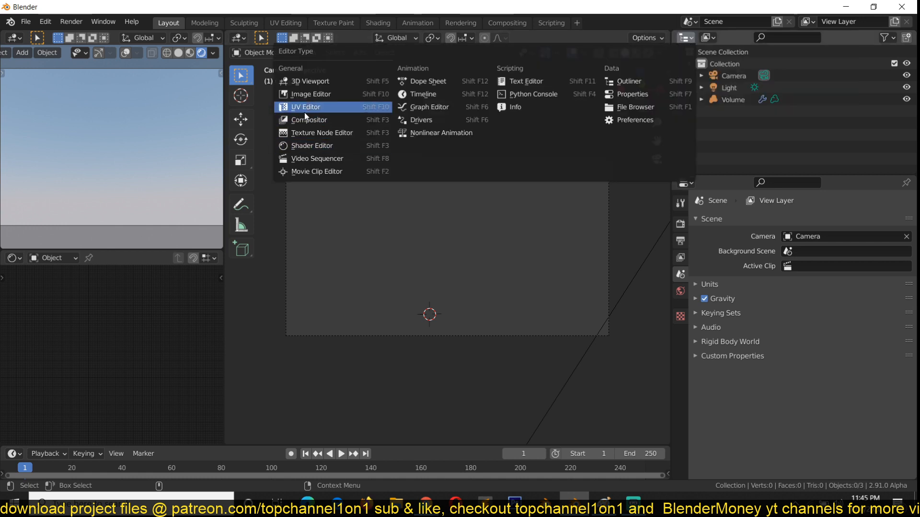
{"action": "left_click", "coordinate": [305, 106]}
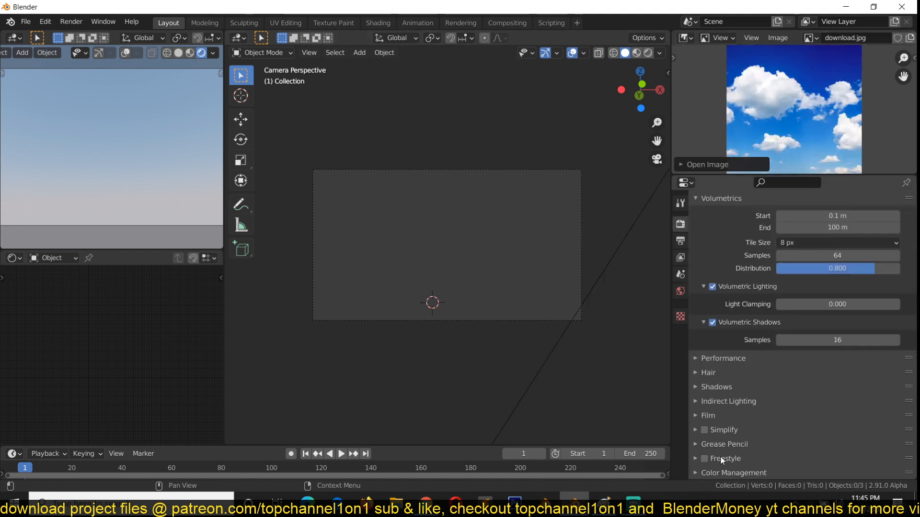
Set the colour management Look to High Contrast and enable Use Curves.
{"action": "scroll", "scroll_direction": "down", "scroll_amount": 3}
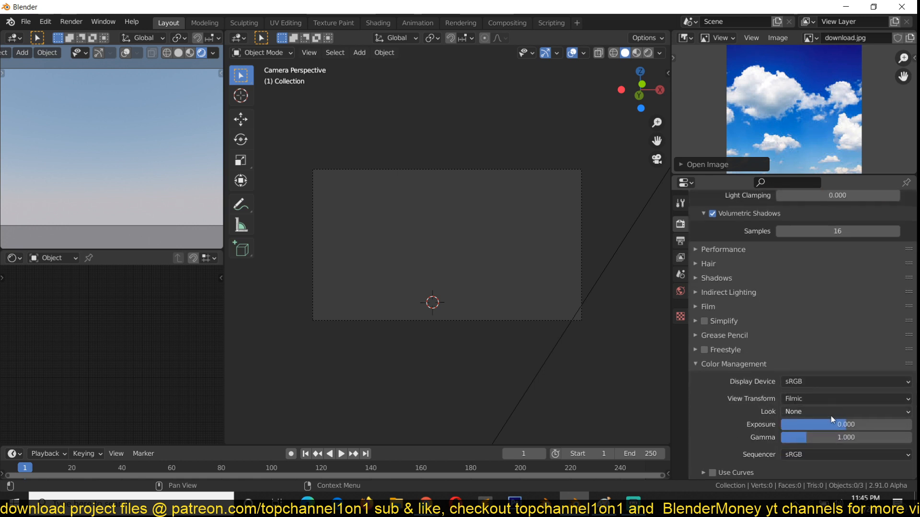
{"action": "left_click", "coordinate": [845, 411]}
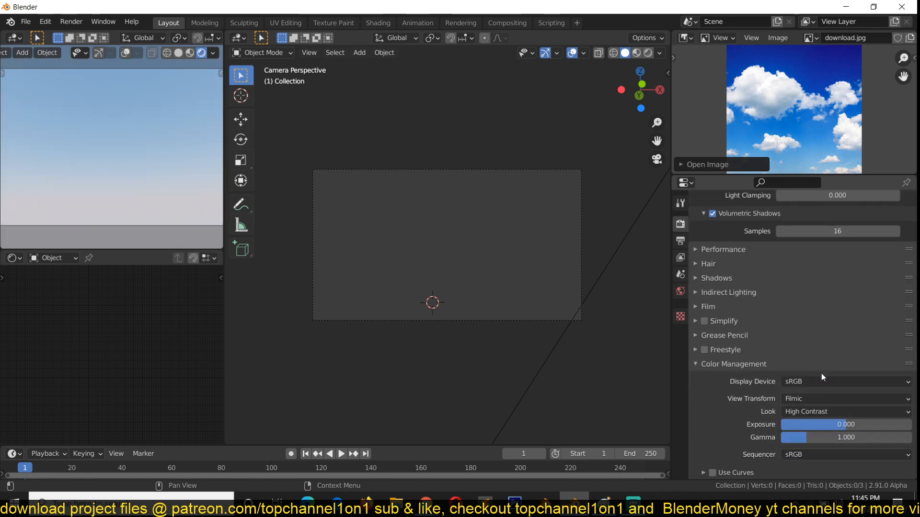
{"action": "left_click", "coordinate": [712, 473]}
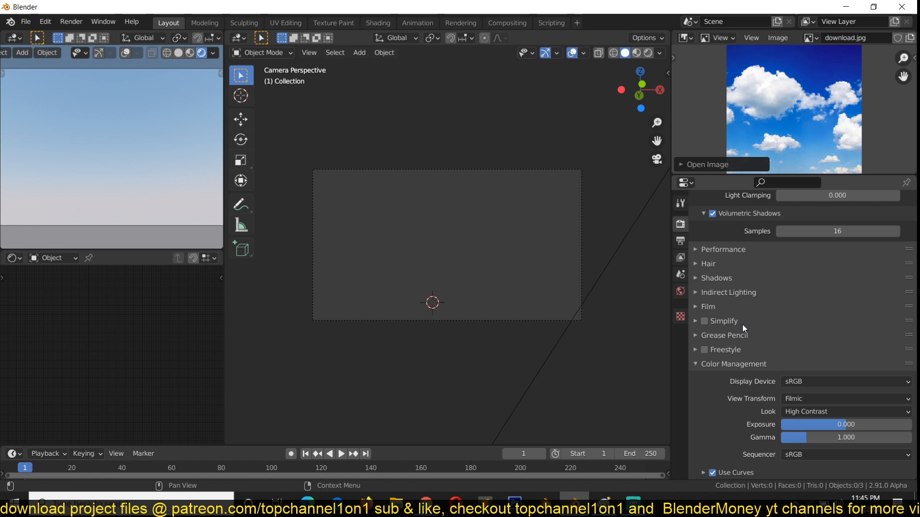
{"action": "mouse_move", "coordinate": [807, 71]}
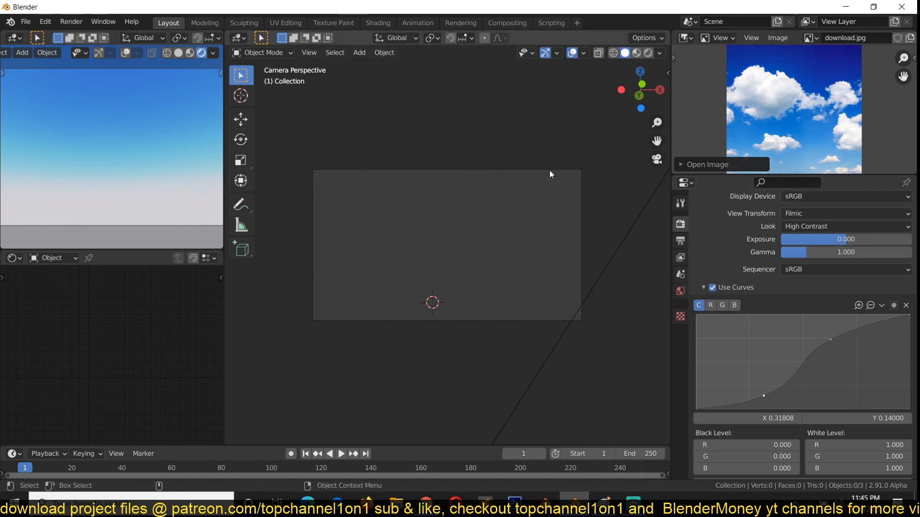
{"action": "mouse_move", "coordinate": [403, 244]}
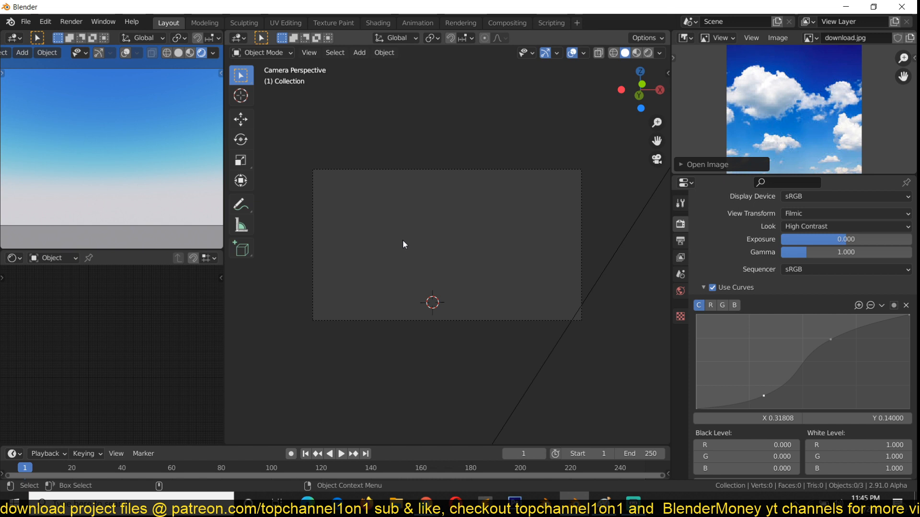
{"action": "mouse_move", "coordinate": [465, 221]}
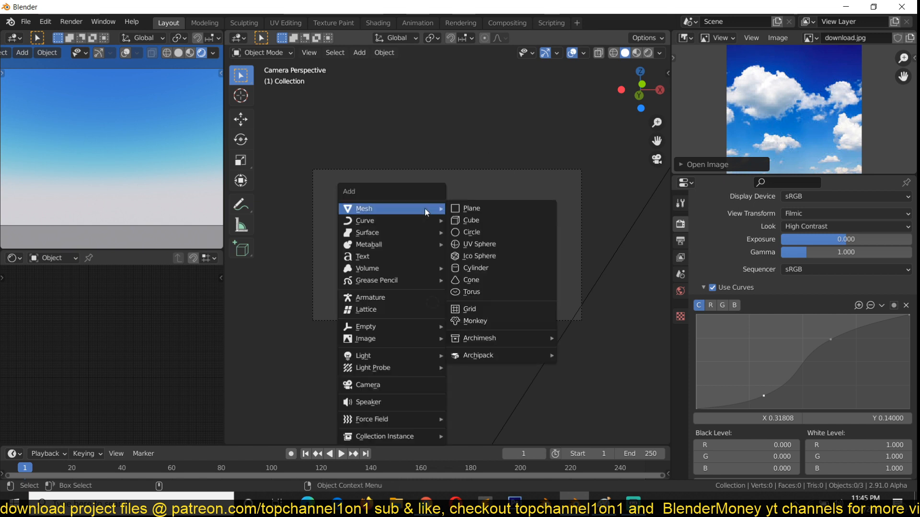
Add a cube mesh and a new Volume object for the Mesh to Volume setup.
{"action": "left_click", "coordinate": [469, 219]}
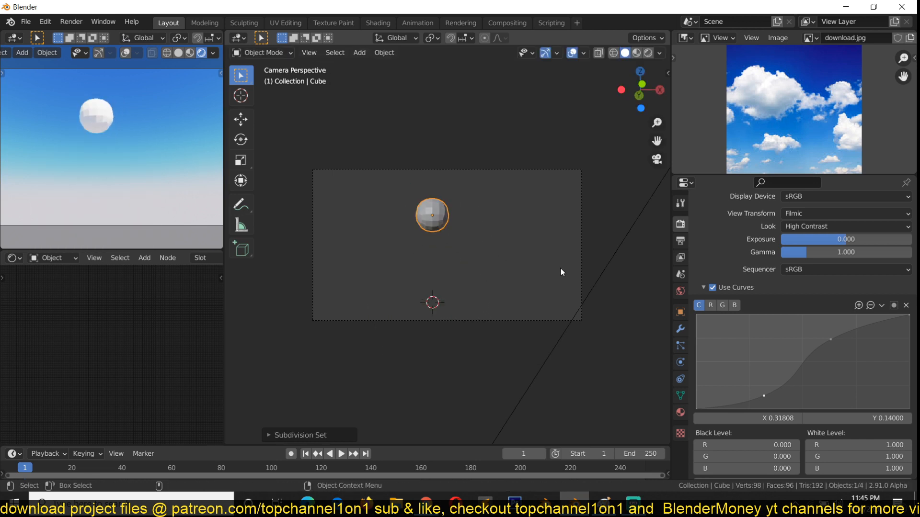
{"action": "left_click", "coordinate": [680, 329]}
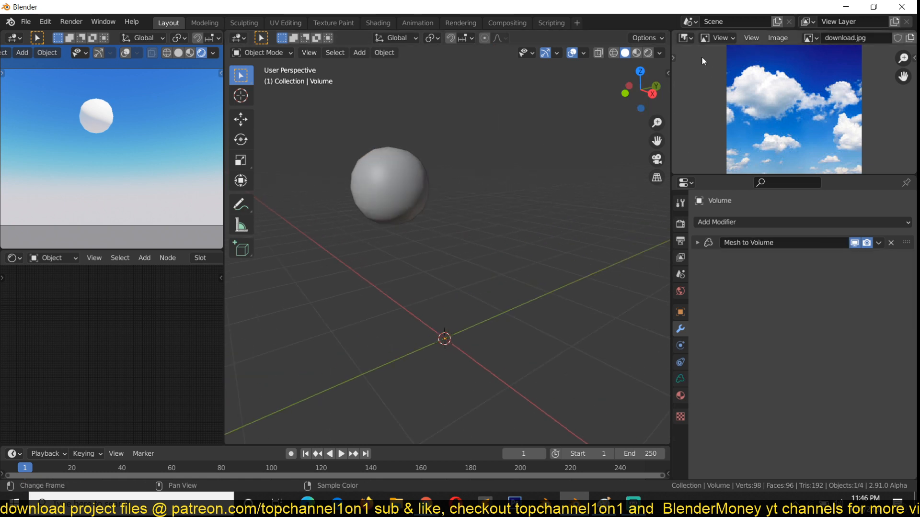
Set the Mesh to Volume modifier's source object to Cube.
{"action": "left_click", "coordinate": [682, 37]}
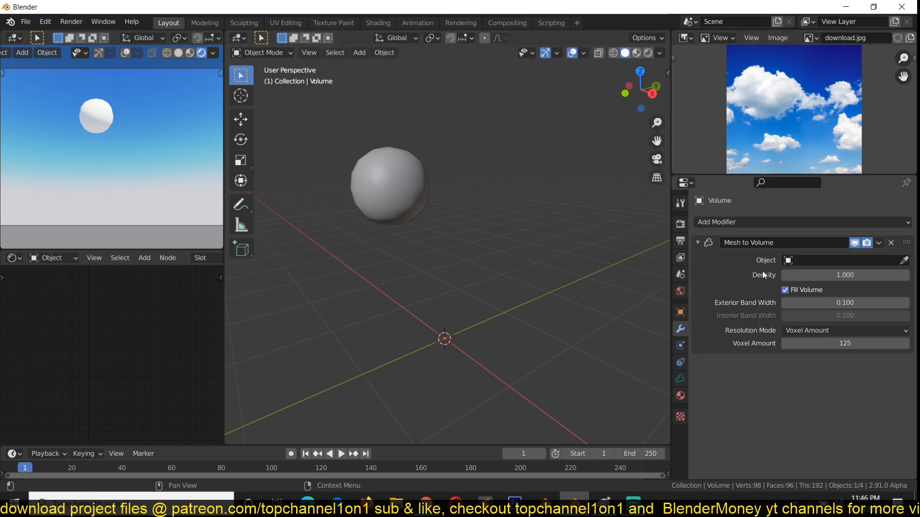
{"action": "left_click", "coordinate": [788, 260]}
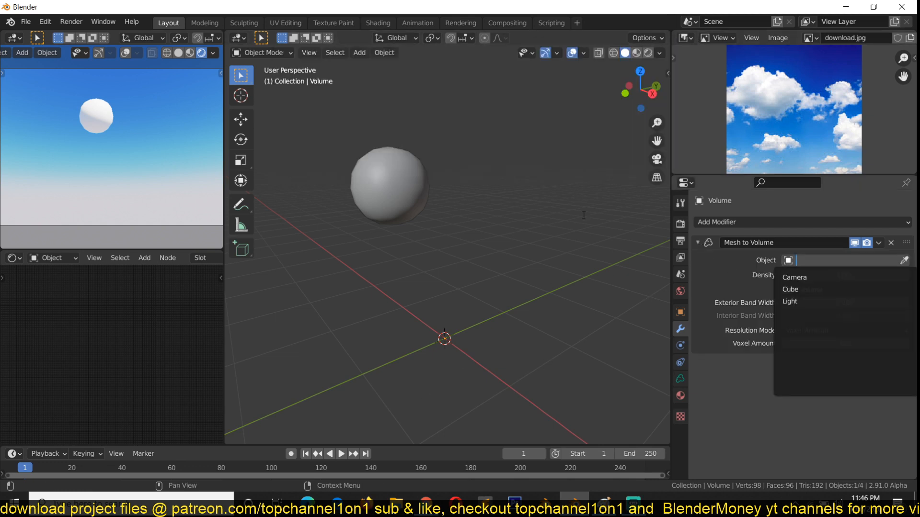
{"action": "left_click", "coordinate": [790, 290]}
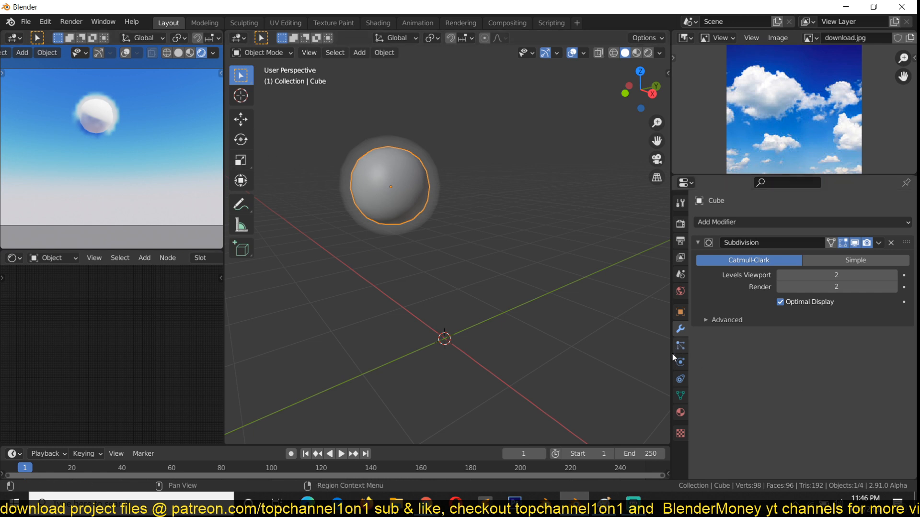
Set the Cube's viewport Display As to Wire and enter Edit Mode.
{"action": "left_click", "coordinate": [681, 312]}
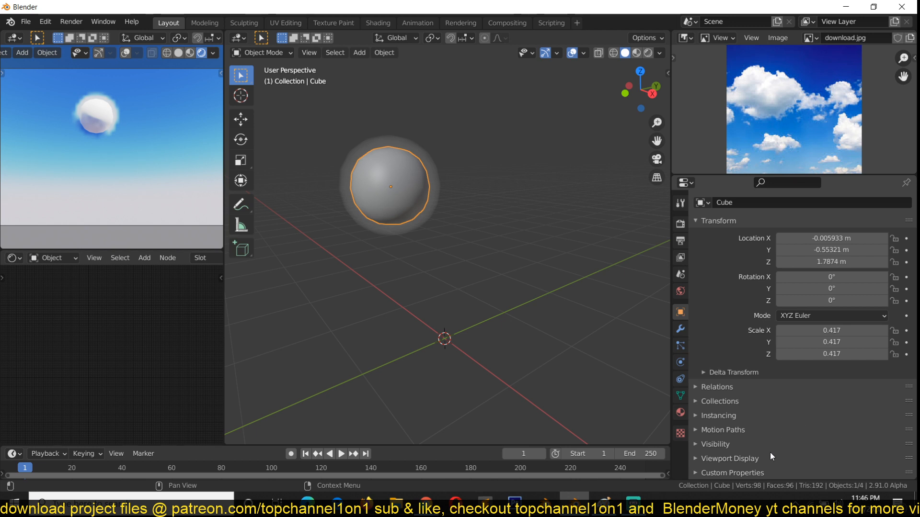
{"action": "left_click", "coordinate": [836, 439]}
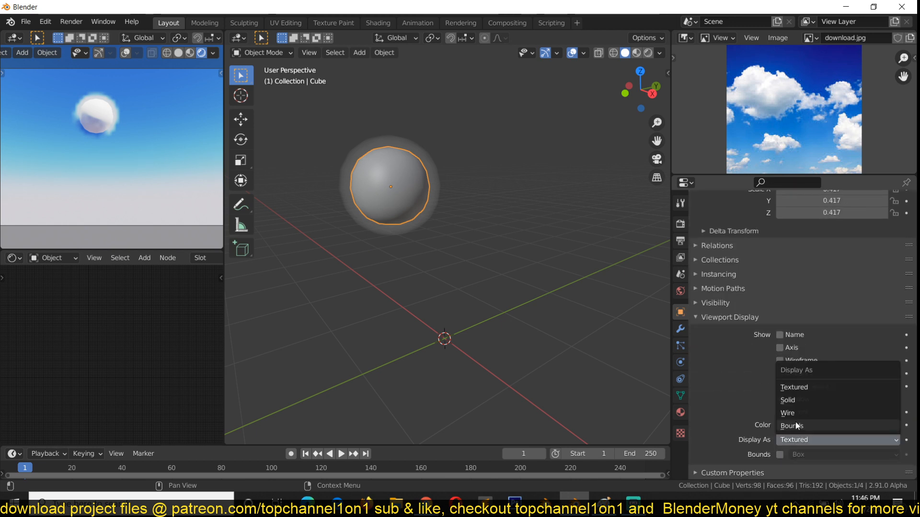
{"action": "left_click", "coordinate": [787, 412]}
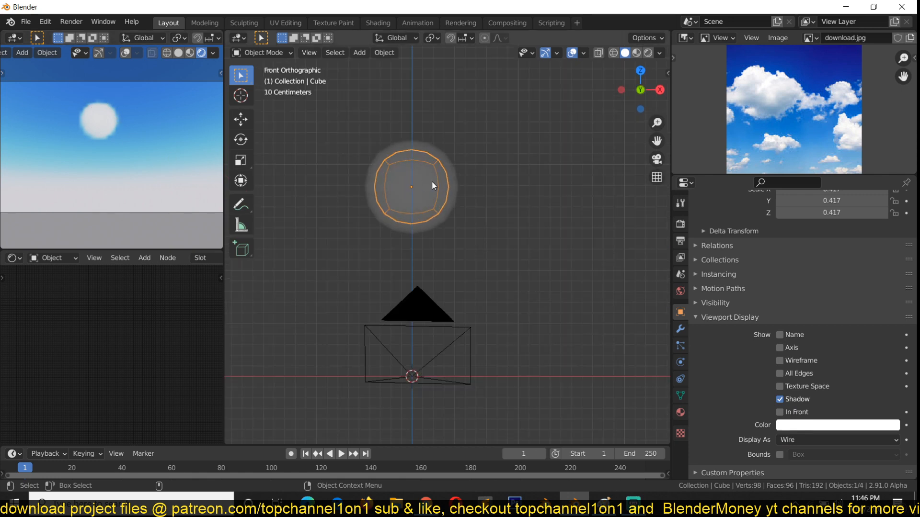
{"action": "key", "text": "Tab"}
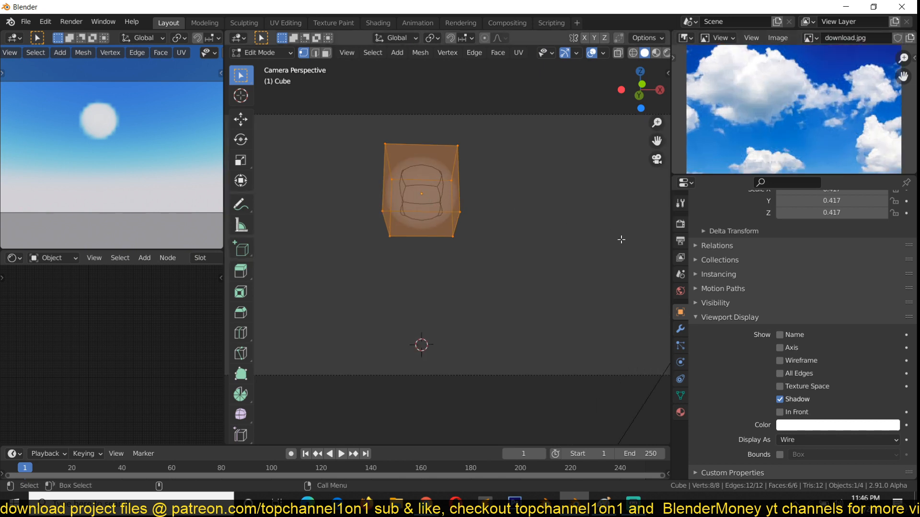
Subdivide the cube mesh and proportionally pull vertices into an elongated cloud puff.
{"action": "right_click", "coordinate": [421, 191]}
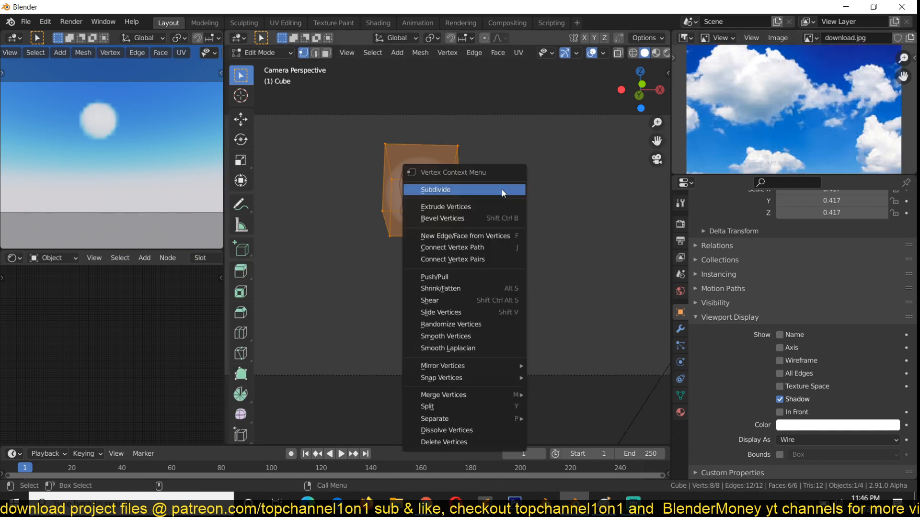
{"action": "left_click", "coordinate": [435, 188]}
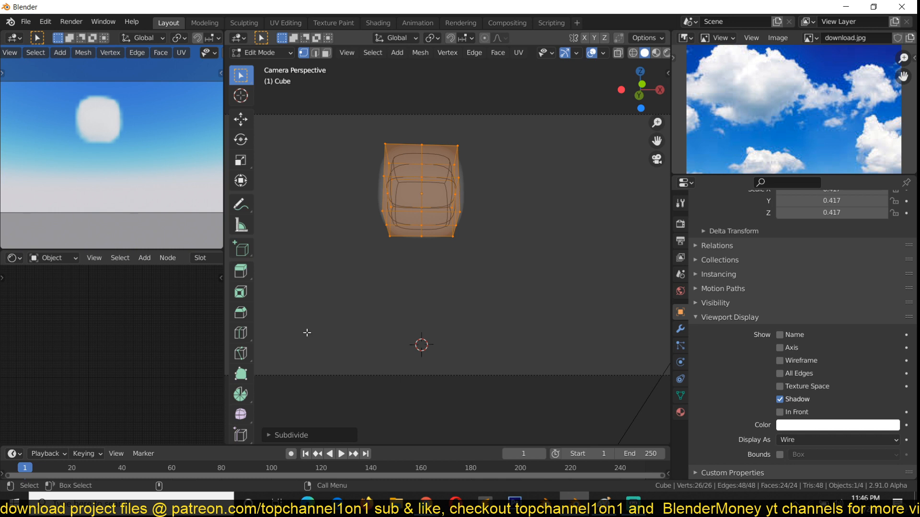
{"action": "left_click", "coordinate": [290, 435]}
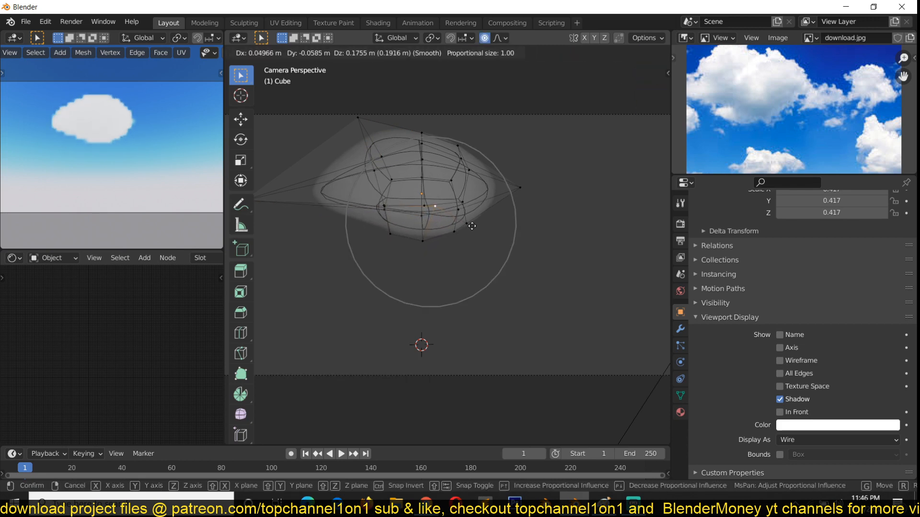
{"action": "left_click_drag", "start_coordinate": [472, 226], "coordinate": [318, 229]}
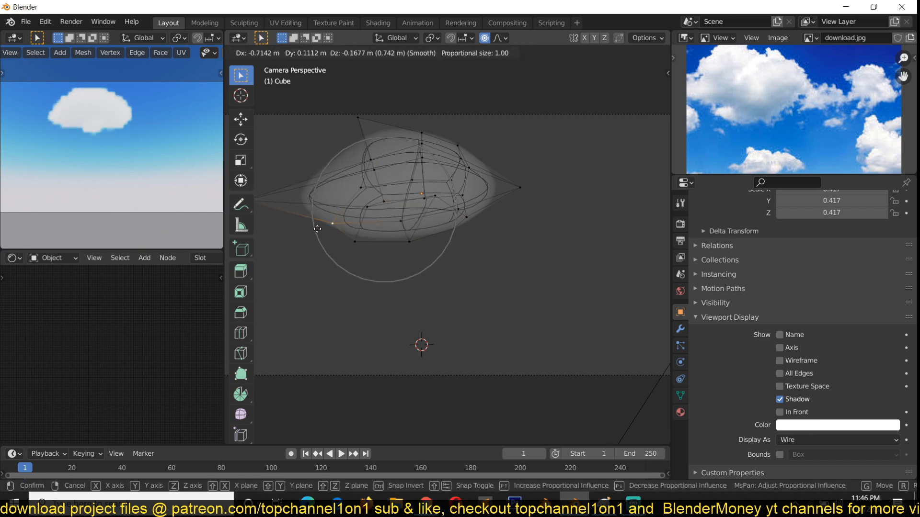
{"action": "left_click_drag", "start_coordinate": [317, 229], "coordinate": [300, 157]}
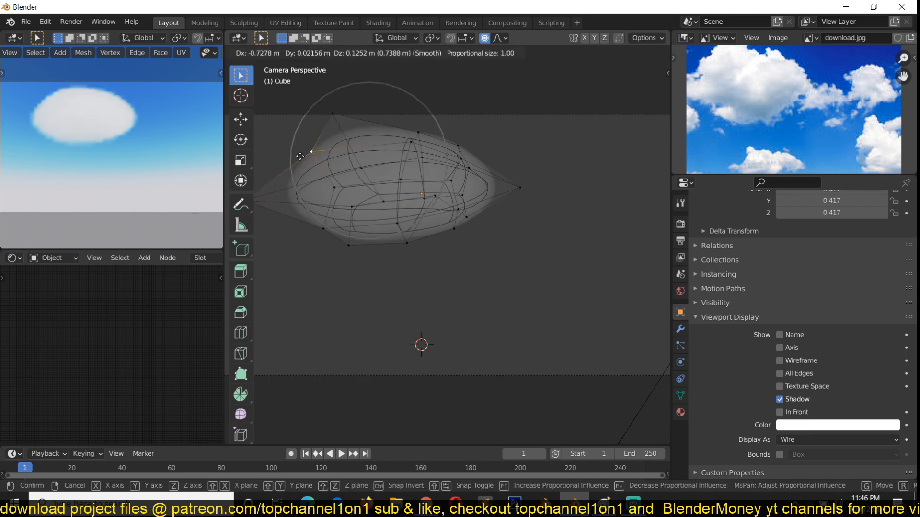
{"action": "left_click_drag", "start_coordinate": [300, 156], "coordinate": [367, 158]}
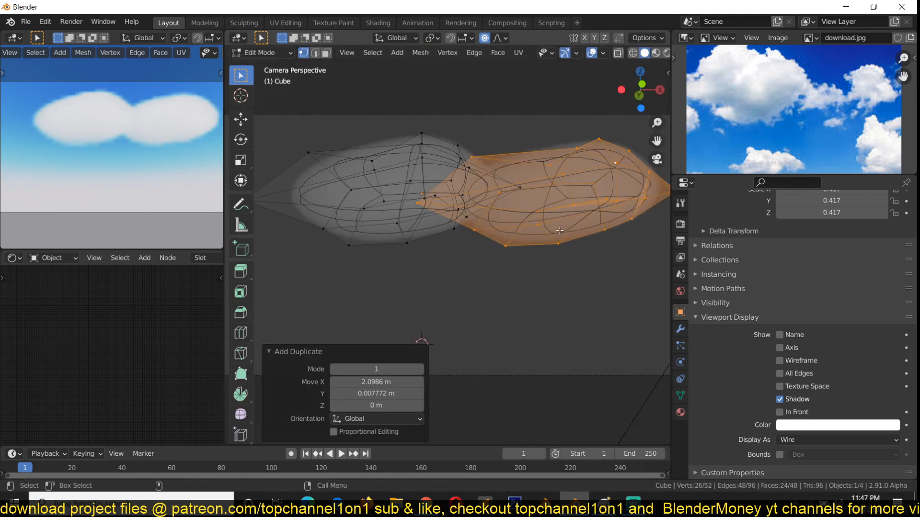
Scale the duplicated vertices down into a smaller companion puff.
{"action": "key", "text": "s"}
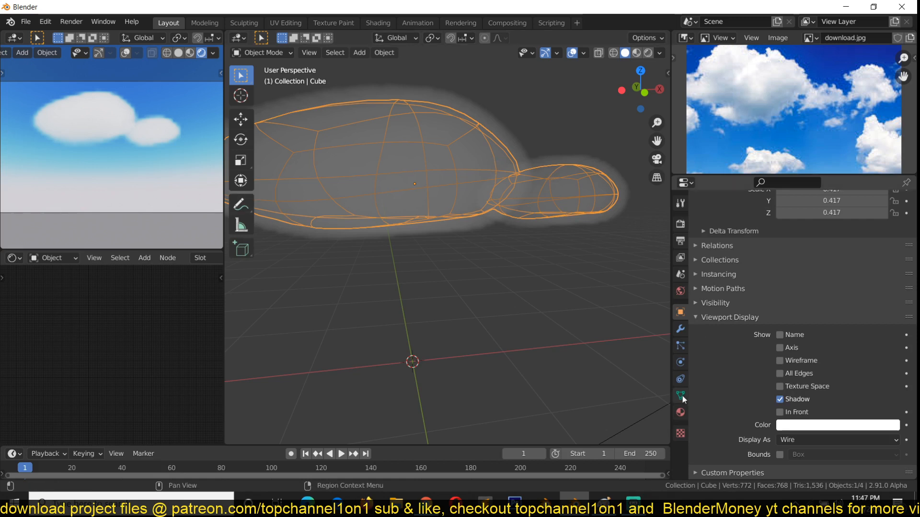
Give the Volume object a new material and bring its ColorRamp node into view.
{"action": "left_click", "coordinate": [681, 205]}
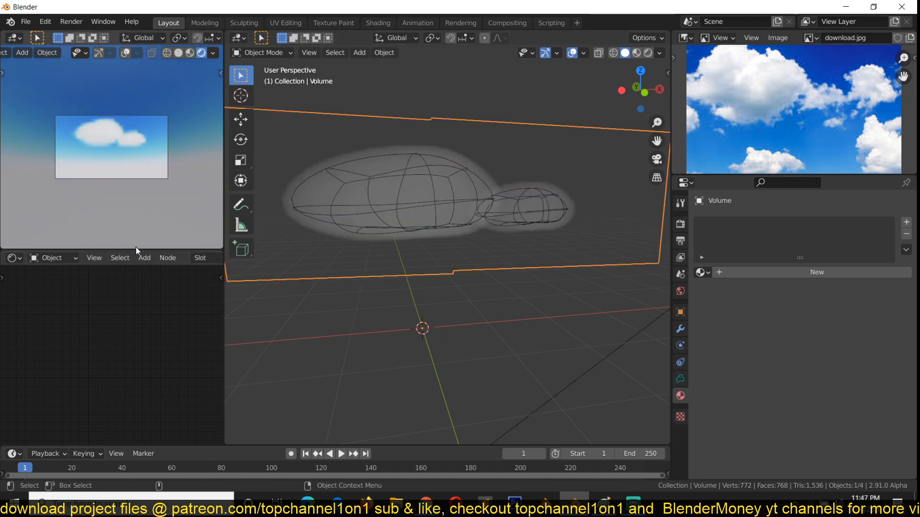
{"action": "left_click", "coordinate": [817, 271]}
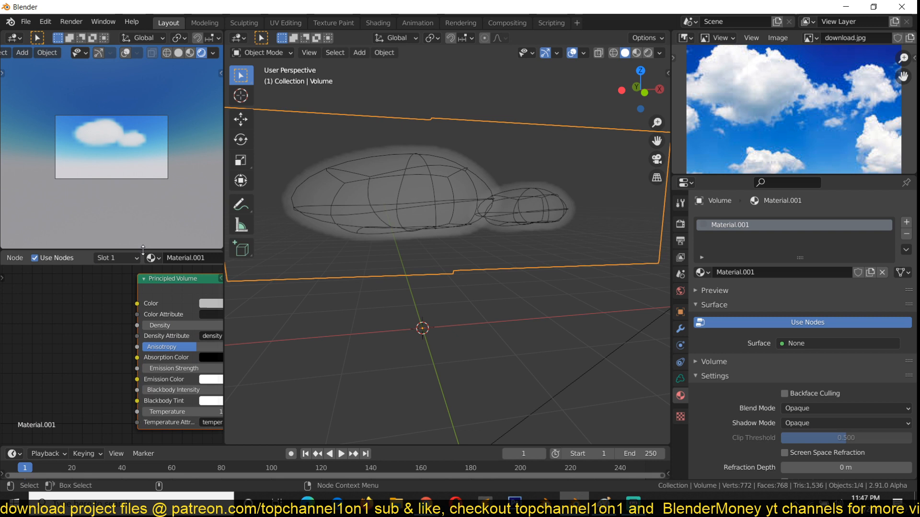
{"action": "left_click", "coordinate": [34, 396]}
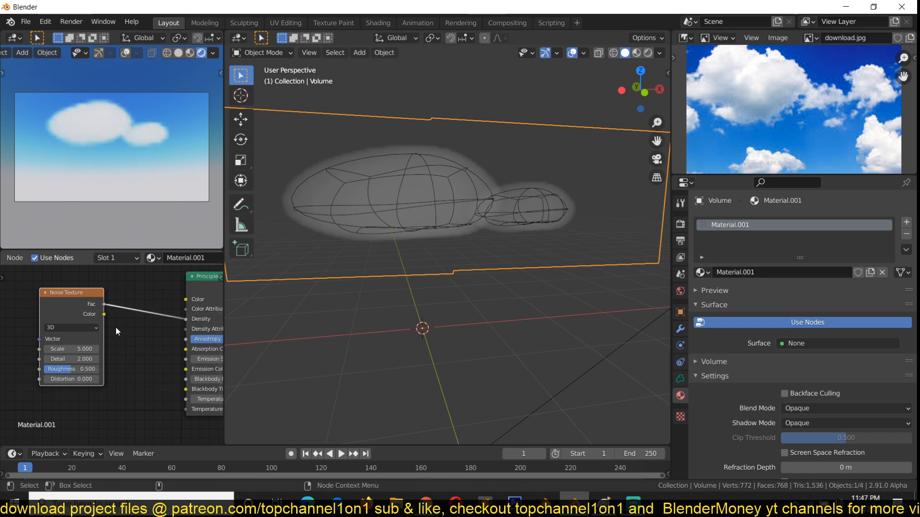
{"action": "left_click_drag", "start_coordinate": [70, 293], "coordinate": [129, 282]}
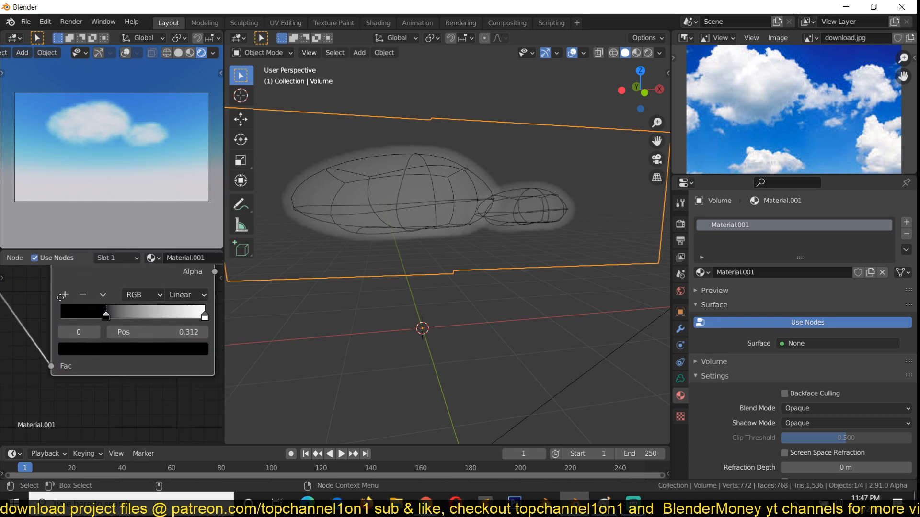
Move the ColorRamp dark stop to 0.312 and settle the Noise Texture scale at 2.2.
{"action": "left_click_drag", "start_coordinate": [105, 315], "coordinate": [111, 315]}
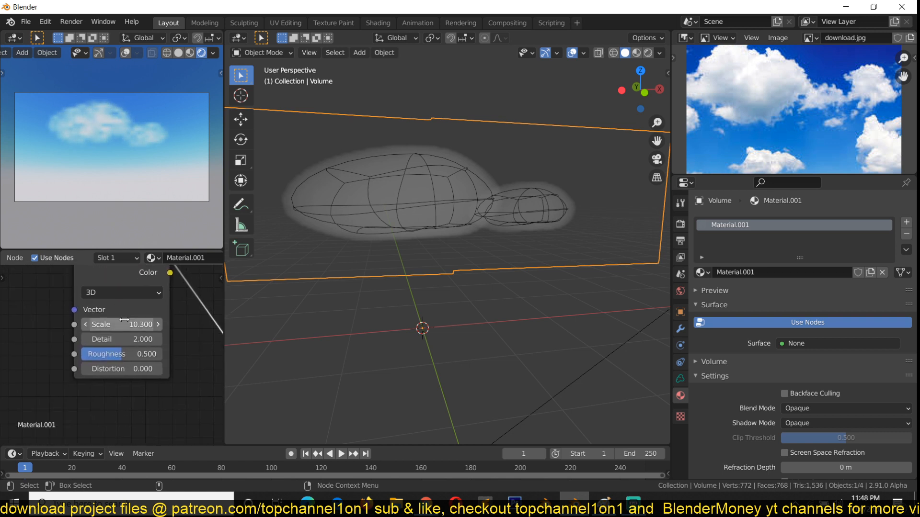
{"action": "left_click_drag", "start_coordinate": [143, 325], "coordinate": [120, 325]}
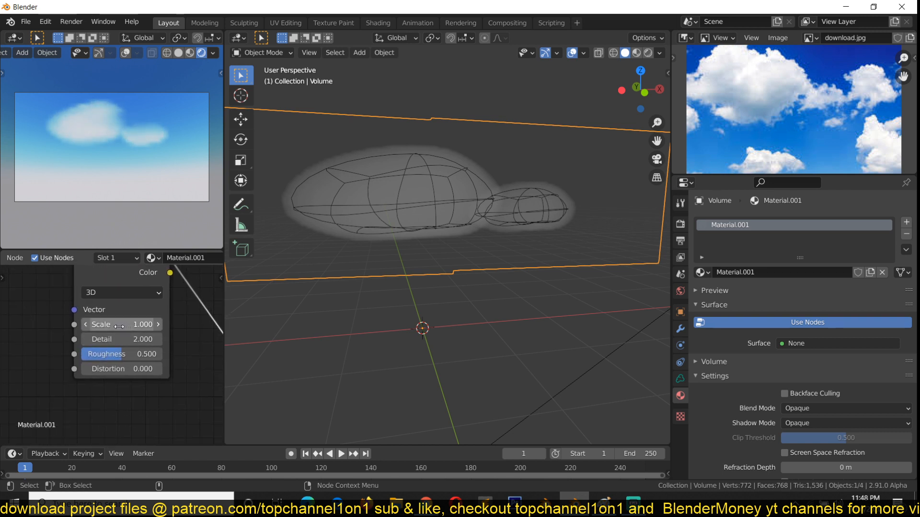
{"action": "left_click_drag", "start_coordinate": [121, 325], "coordinate": [152, 325]}
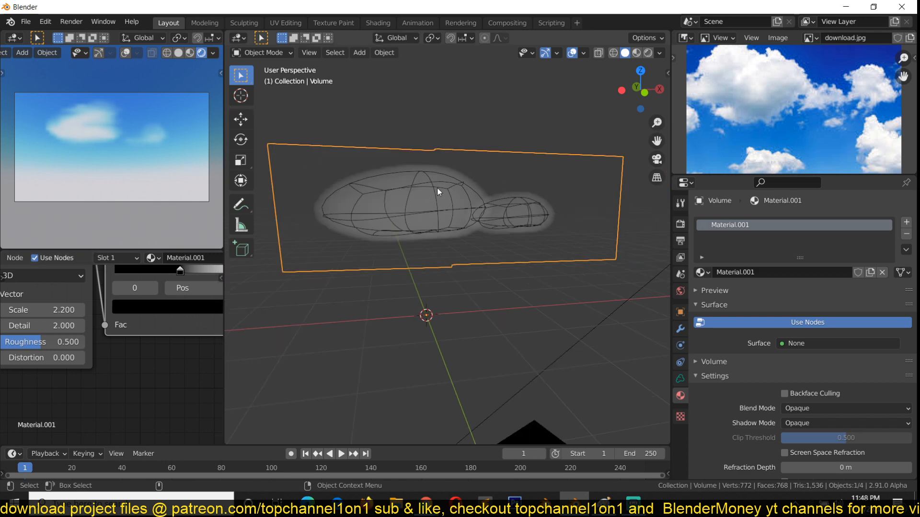
Create a new displacement texture for the Cube's Displace modifier and set volume density to 0.76.
{"action": "key", "text": "Tab"}
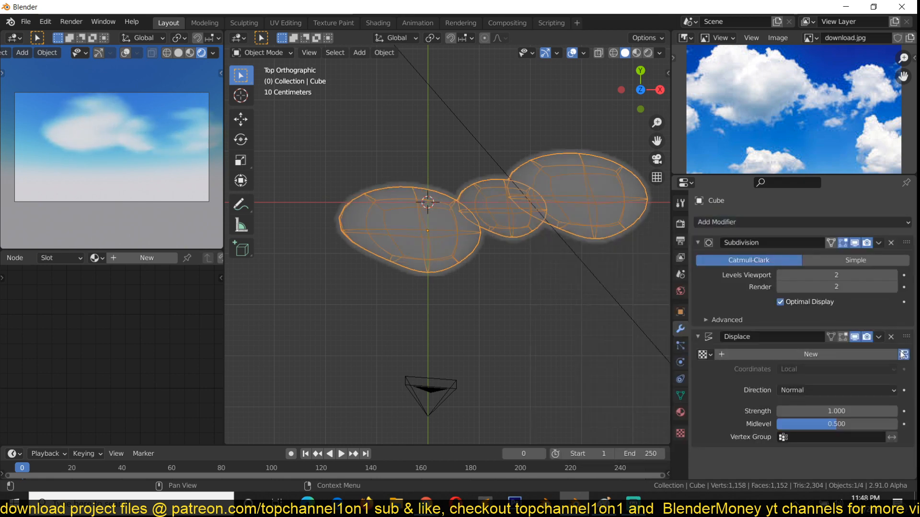
{"action": "left_click", "coordinate": [811, 354]}
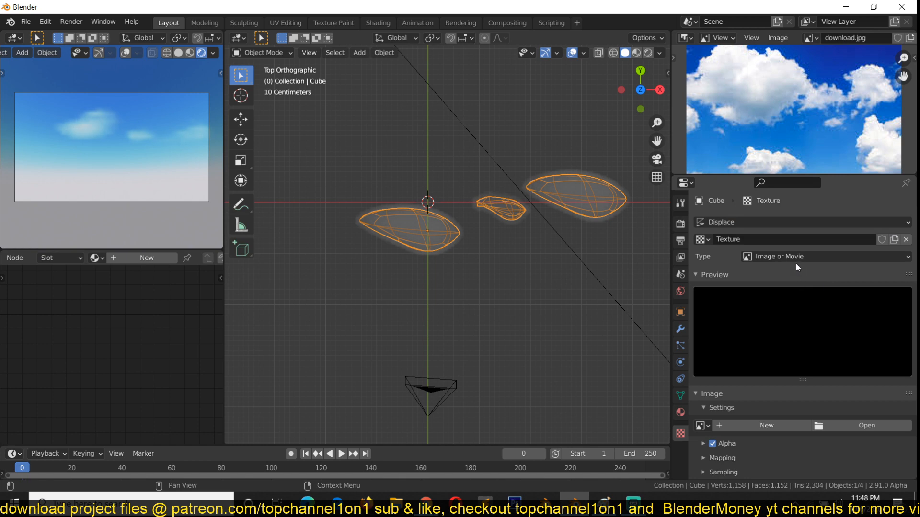
{"action": "left_click", "coordinate": [826, 256]}
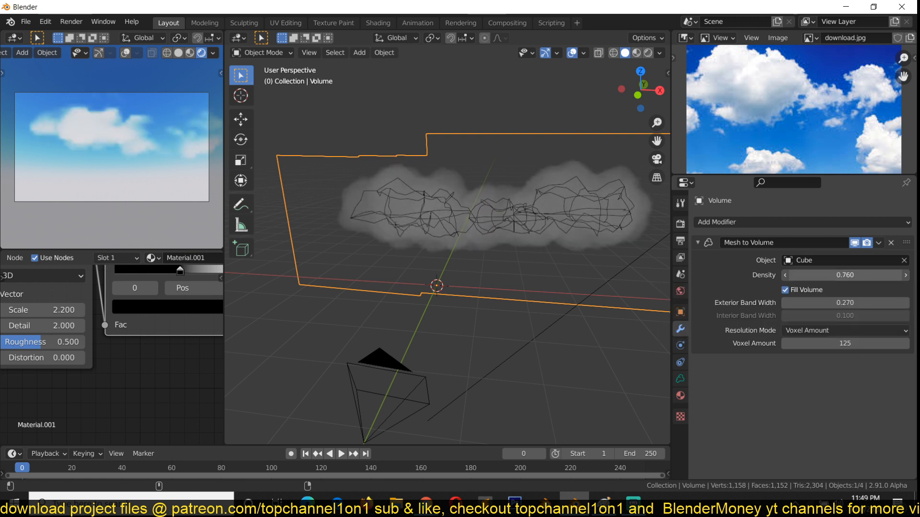
{"action": "left_click_drag", "start_coordinate": [845, 275], "coordinate": [862, 275]}
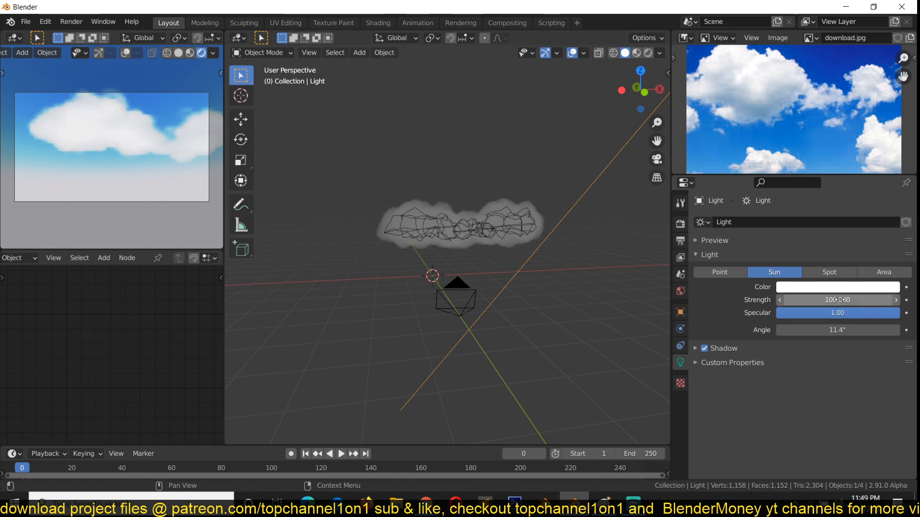
Set the Sun light's Strength to 10.
{"action": "type", "text": "1.000"}
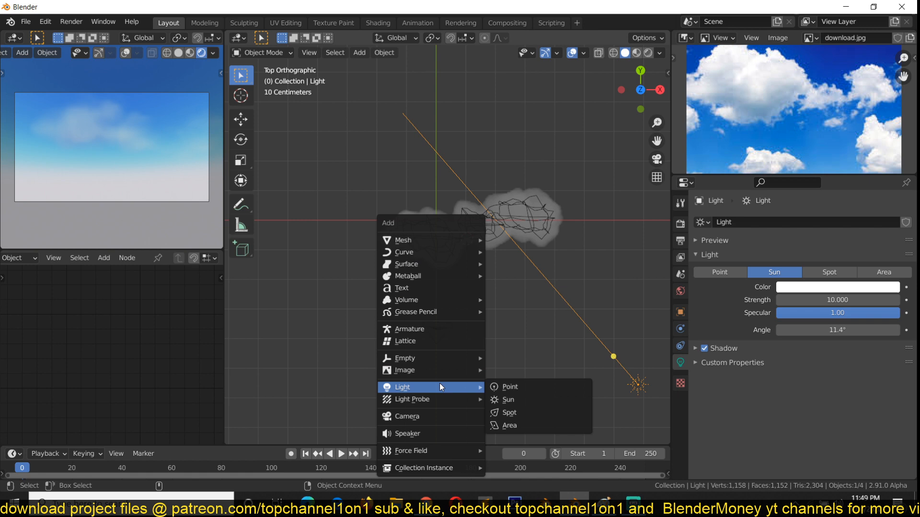
Add an area light near the cloud at 100 W with custom distance enabled.
{"action": "left_click", "coordinate": [509, 425]}
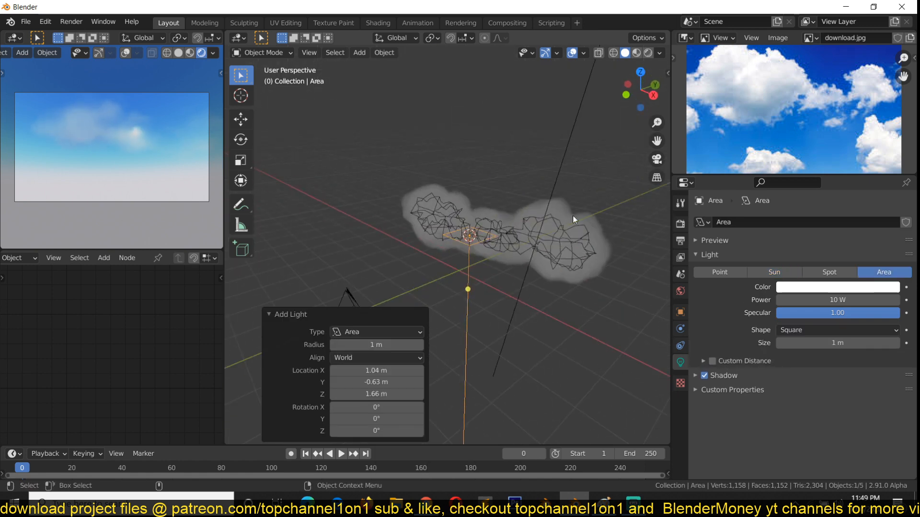
{"action": "left_click_drag", "start_coordinate": [574, 219], "coordinate": [546, 288]}
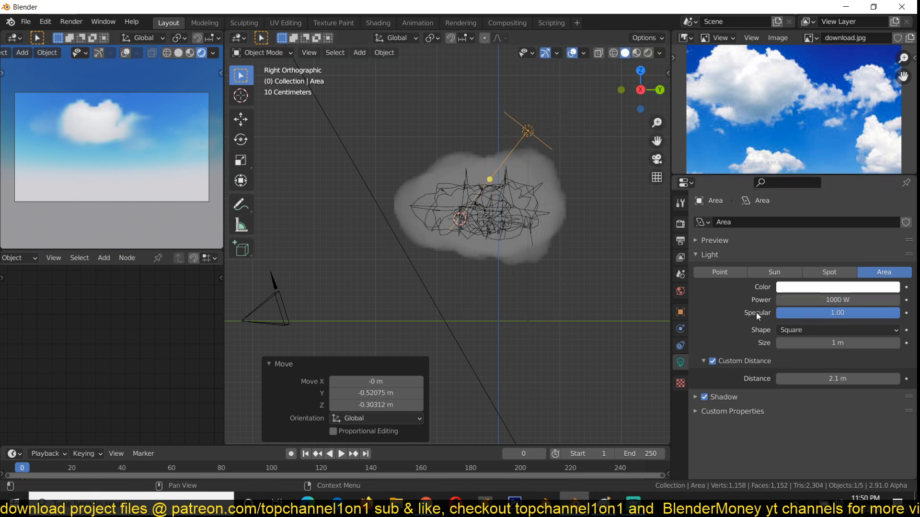
{"action": "type", "text": "100"}
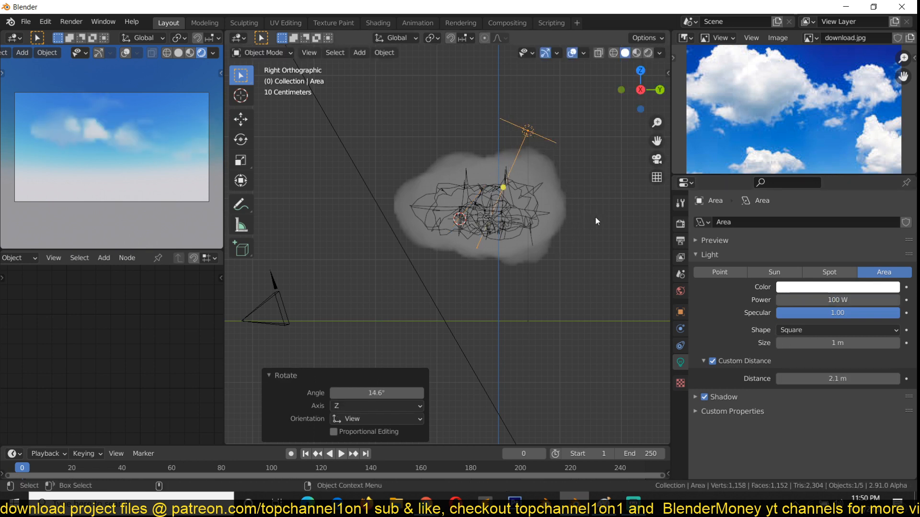
{"action": "left_click_drag", "start_coordinate": [526, 132], "coordinate": [500, 174]}
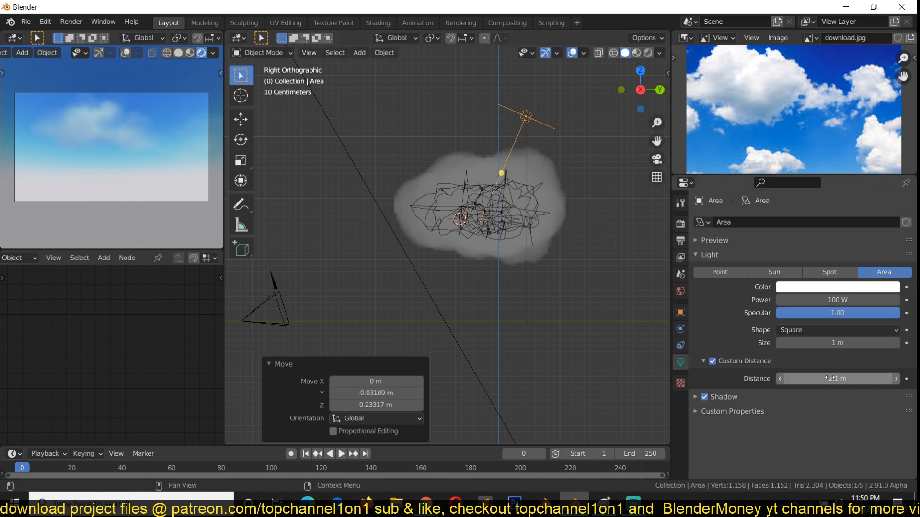
{"action": "left_click_drag", "start_coordinate": [815, 379], "coordinate": [833, 378]}
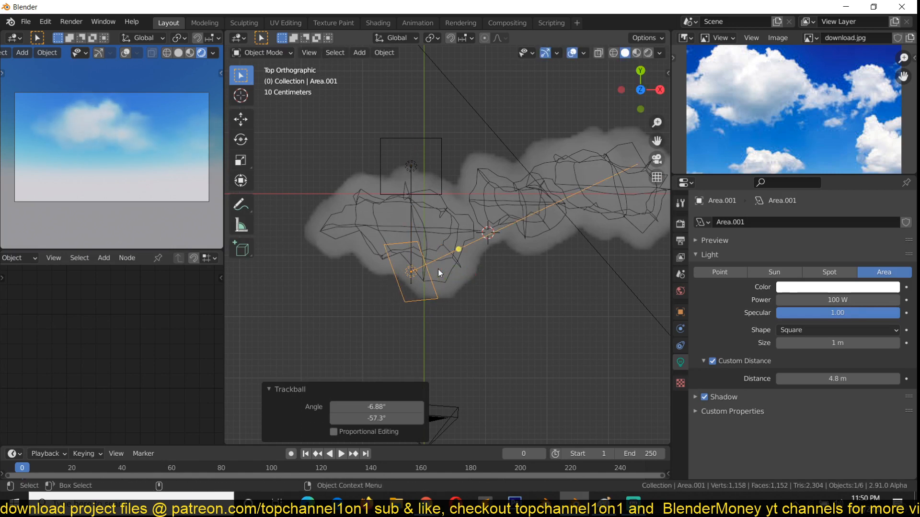
Aim the second light at the cloud, colour it orange and make it a point light.
{"action": "left_click_drag", "start_coordinate": [411, 270], "coordinate": [287, 237]}
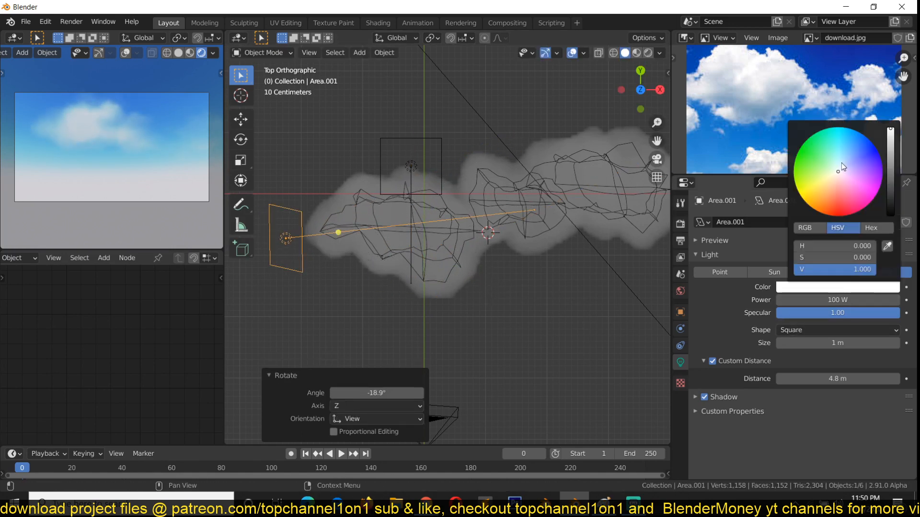
{"action": "left_click", "coordinate": [817, 179]}
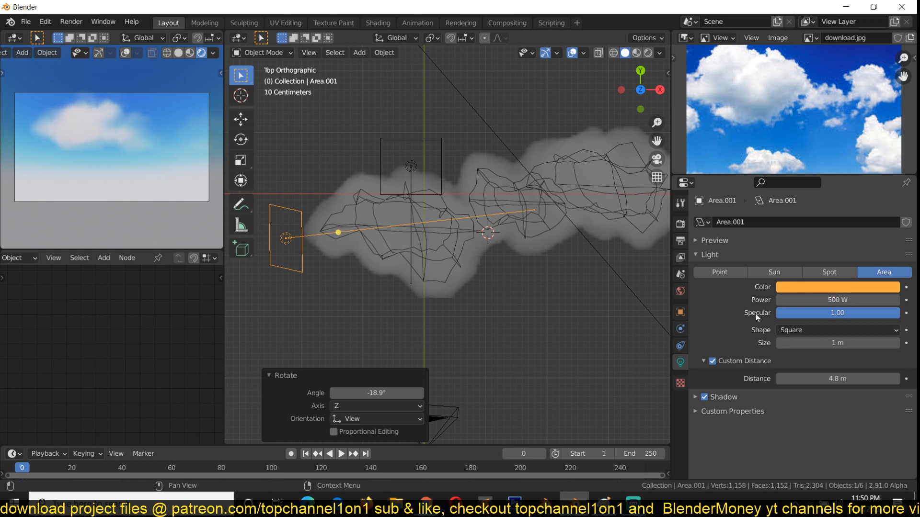
{"action": "mouse_move", "coordinate": [720, 271]}
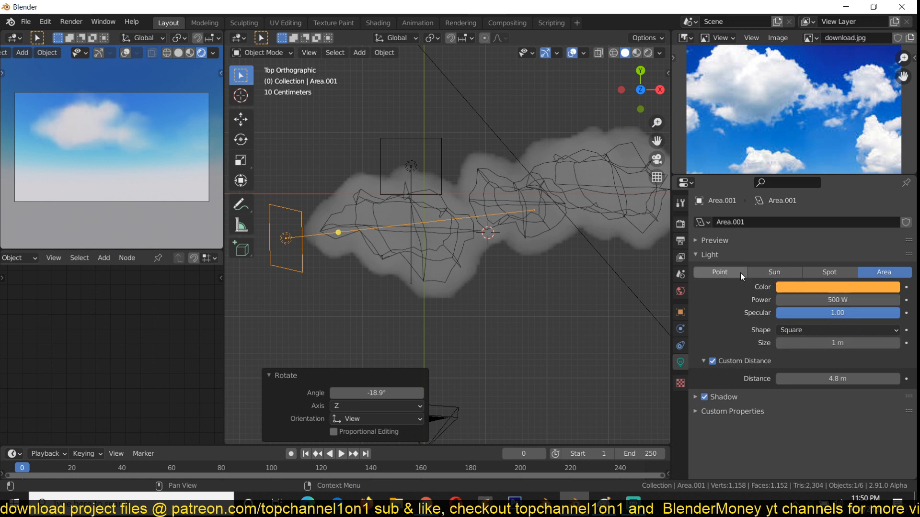
{"action": "left_click", "coordinate": [720, 272]}
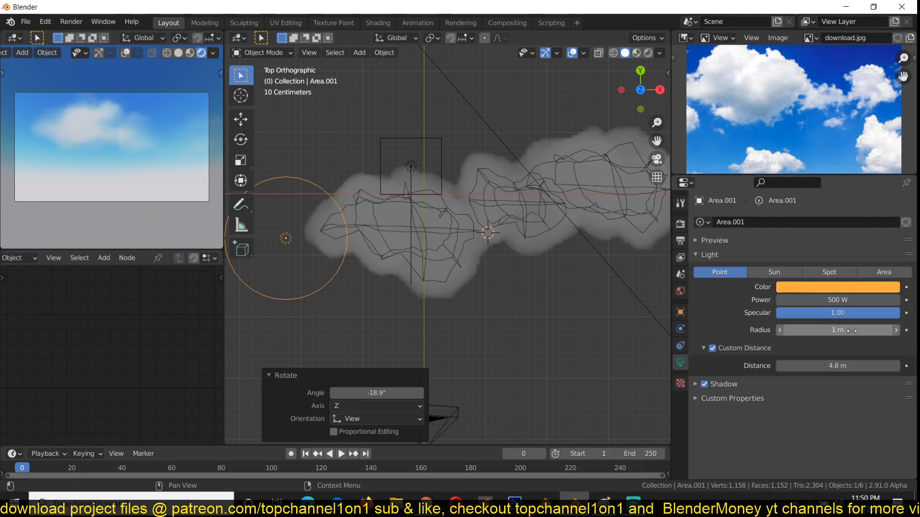
{"action": "left_click", "coordinate": [882, 271]}
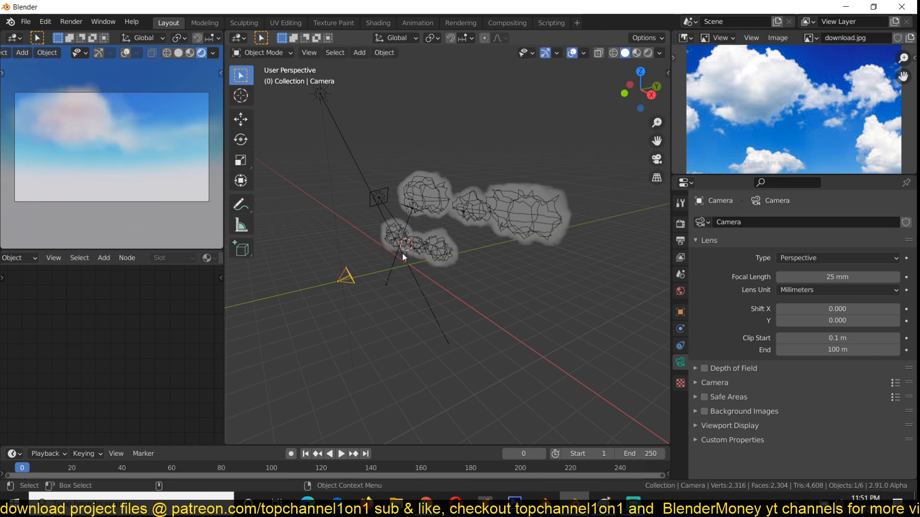
Move the camera into position in front of the clouds for the fly-through keyframes.
{"action": "left_click_drag", "start_coordinate": [405, 255], "coordinate": [448, 296]}
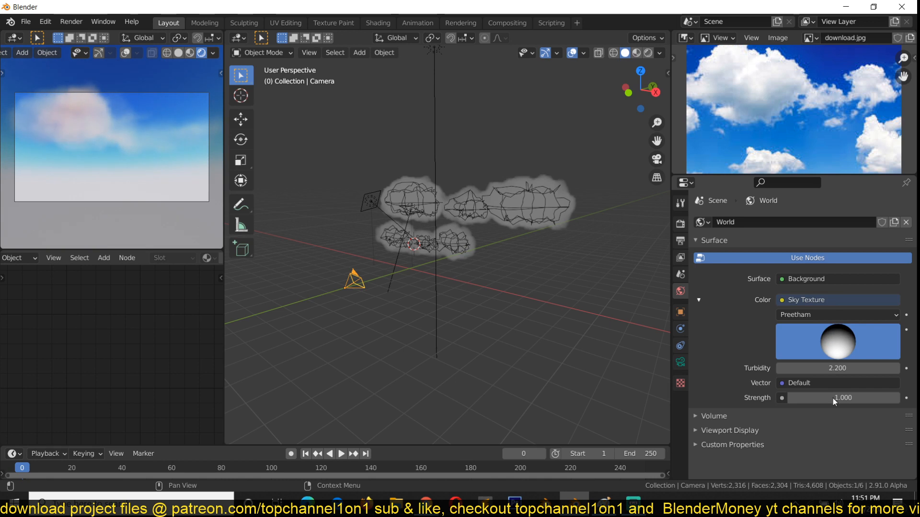
{"action": "key", "text": "g"}
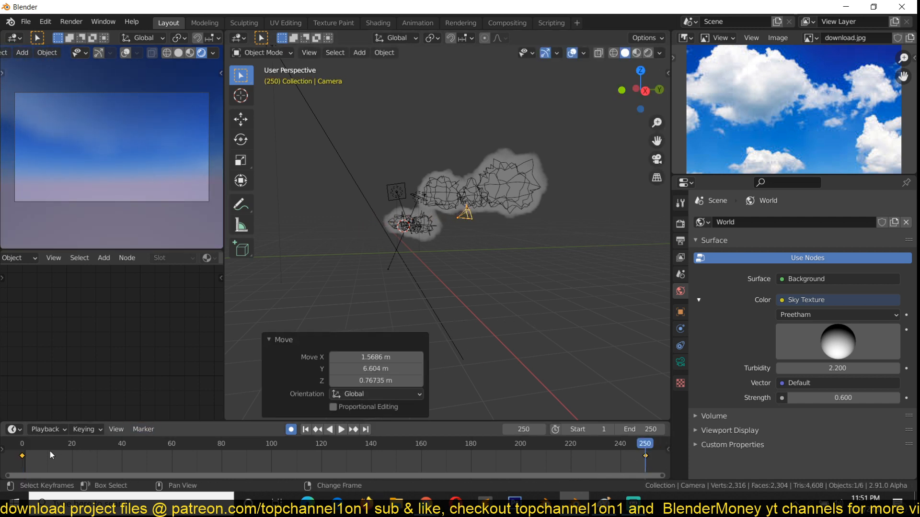
{"action": "left_click", "coordinate": [341, 429]}
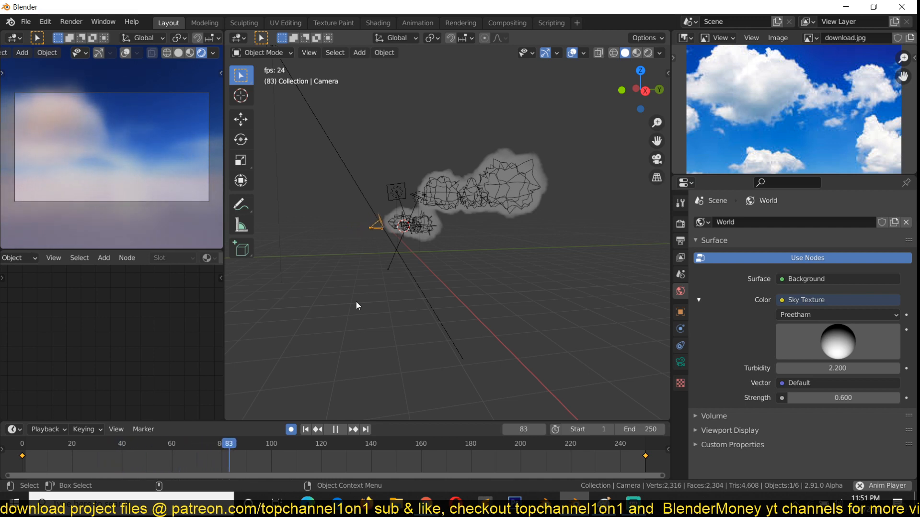
{"action": "left_click", "coordinate": [334, 430]}
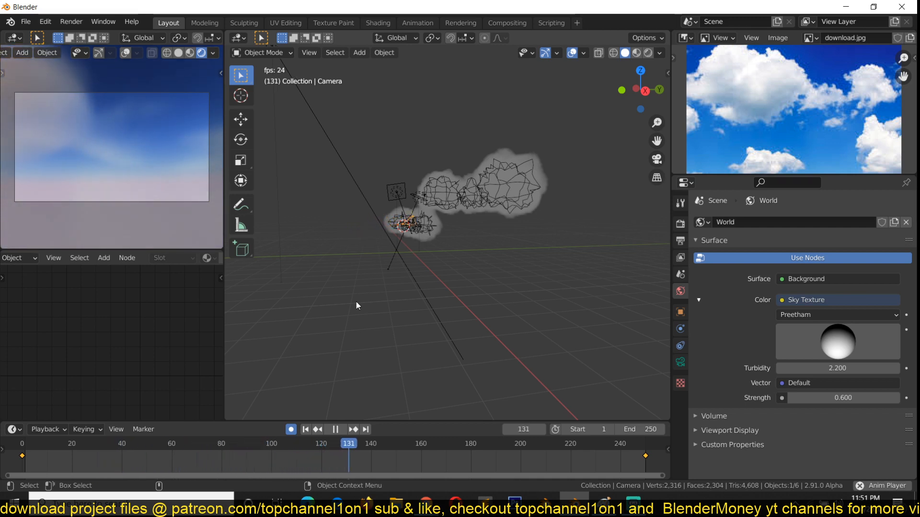
{"action": "left_click", "coordinate": [305, 429]}
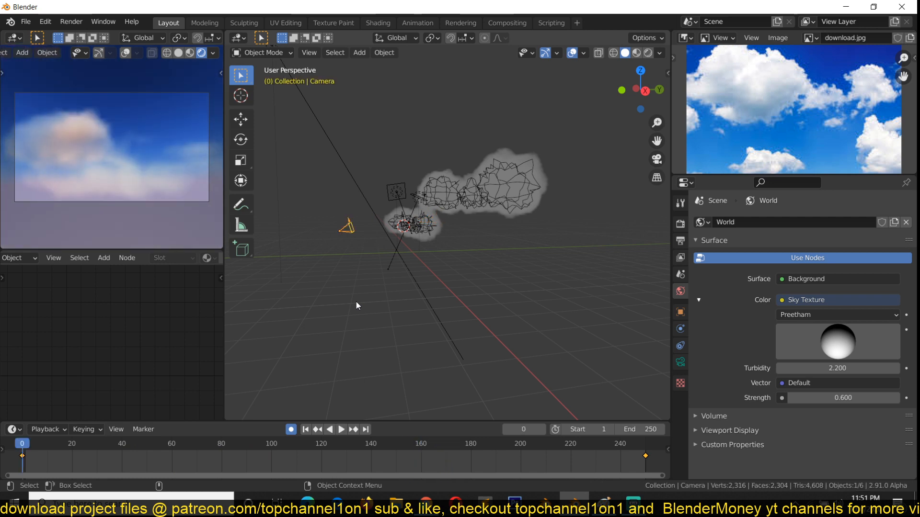